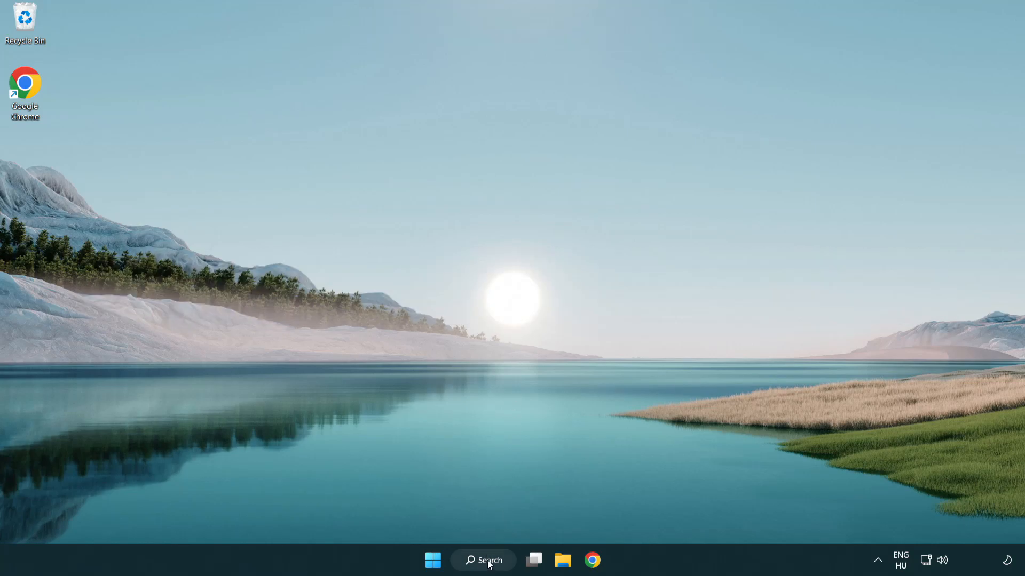
Step: Search Windows for 'device manager' to find Device Manager as the best match
click(483, 560)
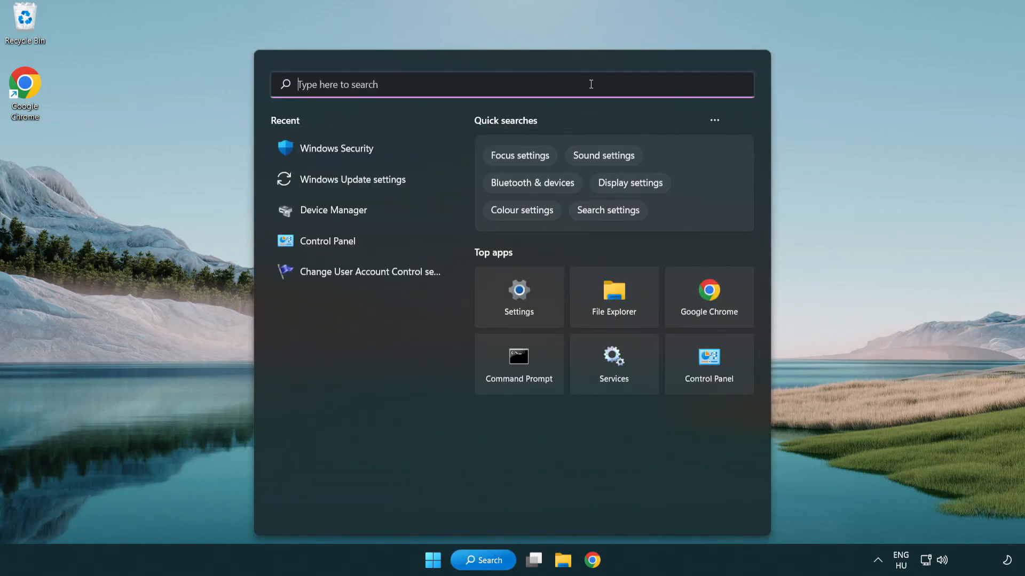
text(device Manager)
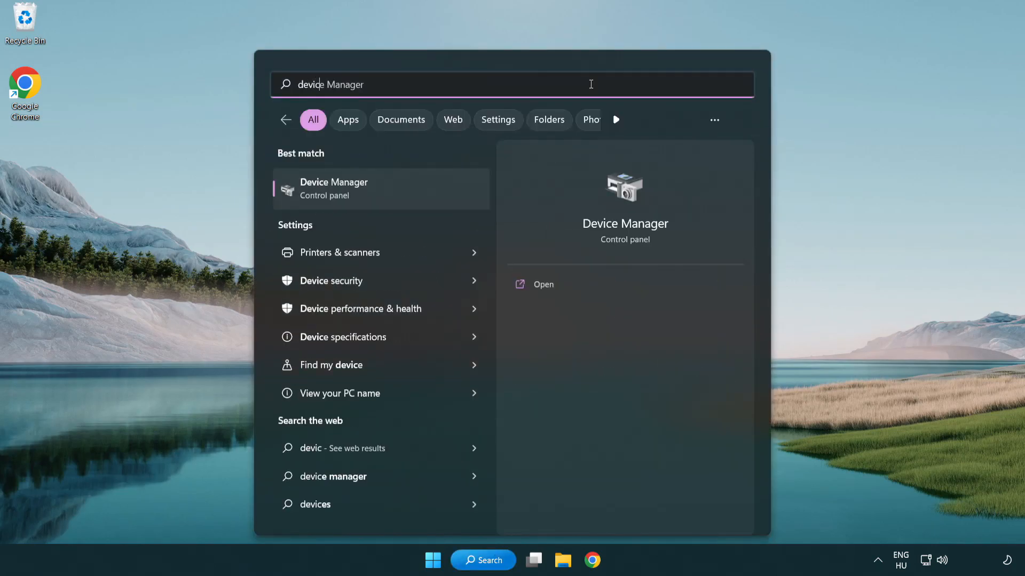
text(device manager)
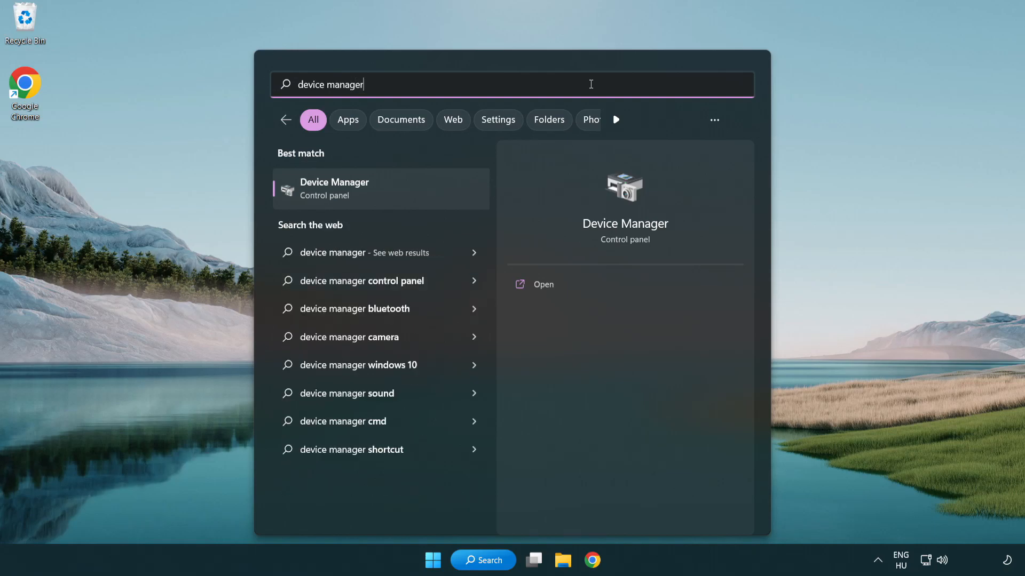
mouse_move(354, 199)
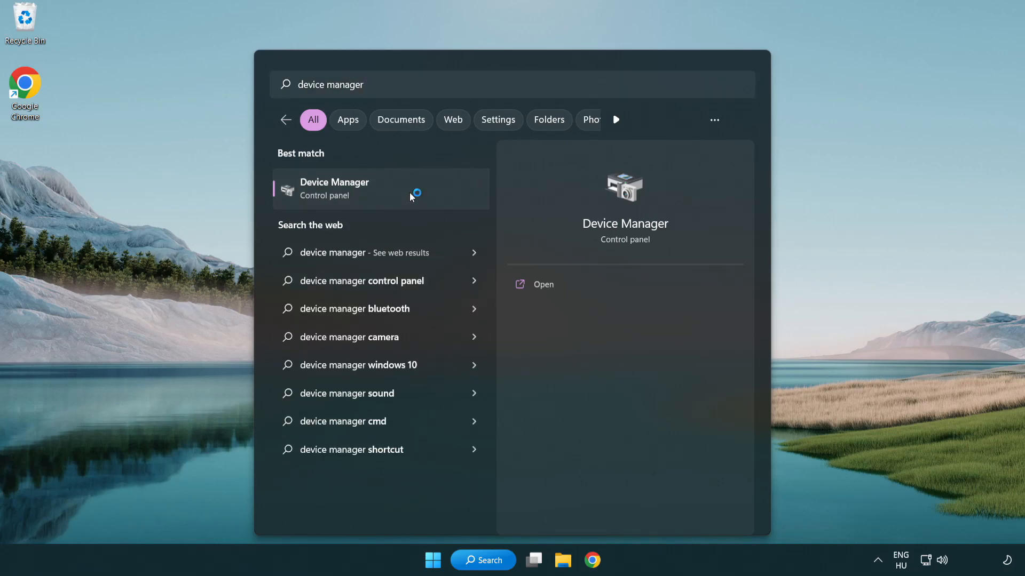
Step: Open Device Manager and bring up the VMware SVGA 3D adapter's context menu under Display adapters
click(334, 188)
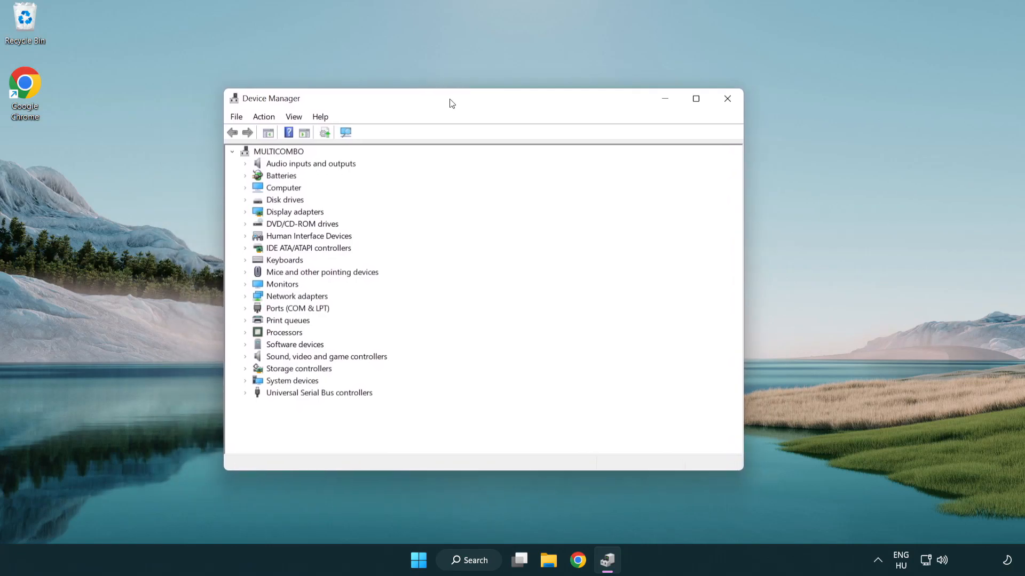
click(294, 212)
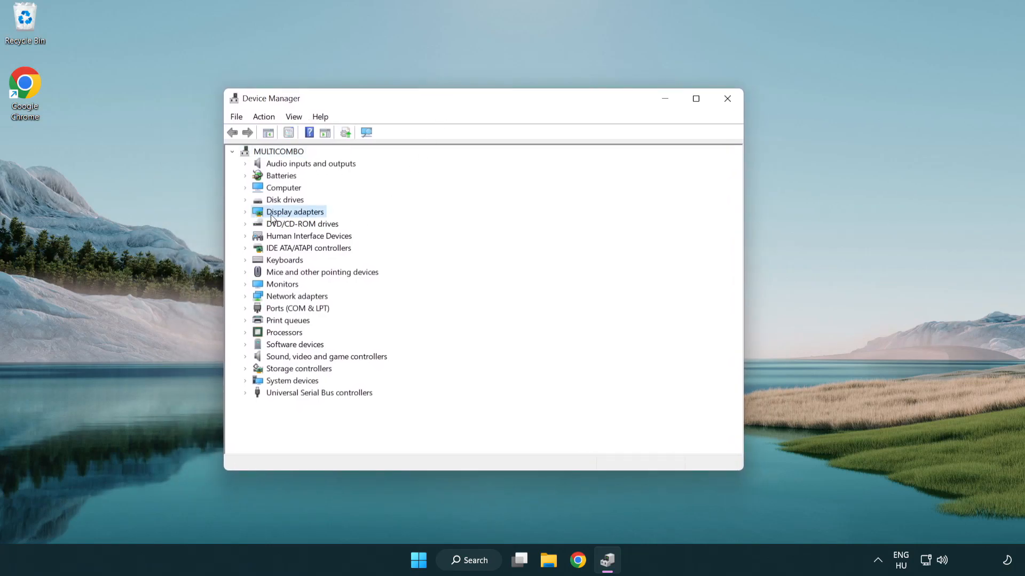
click(246, 211)
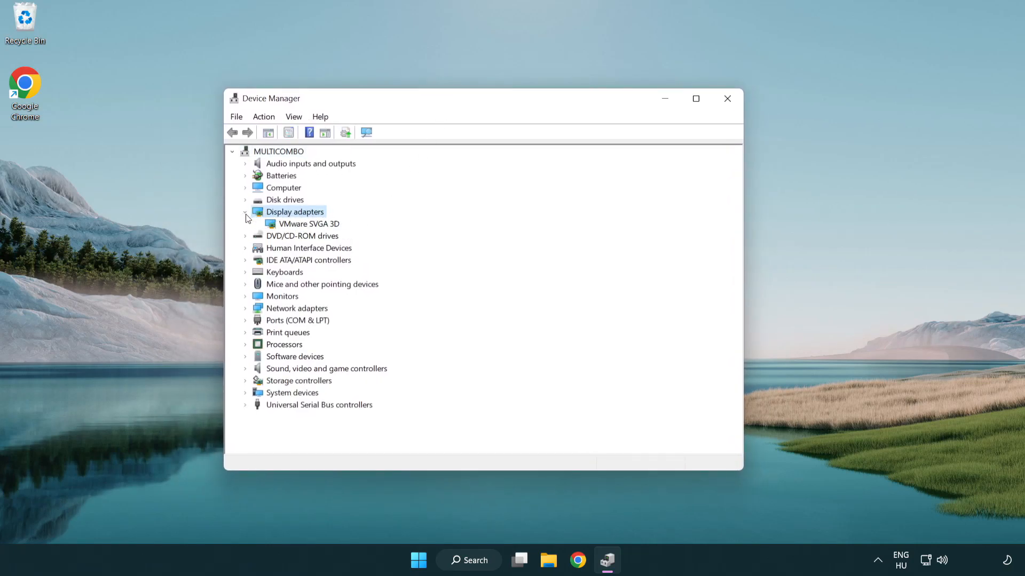
click(307, 224)
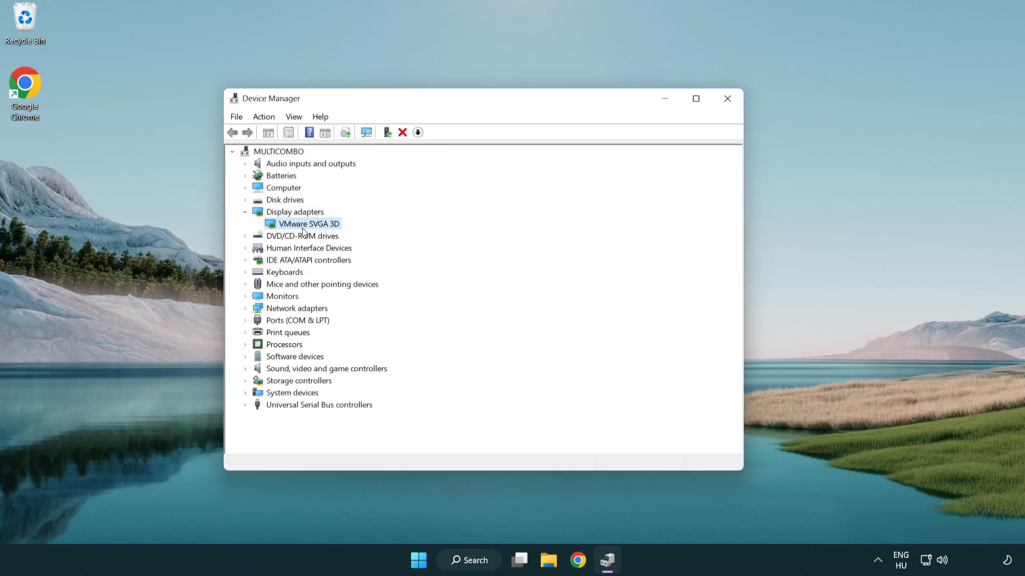
right_click(305, 224)
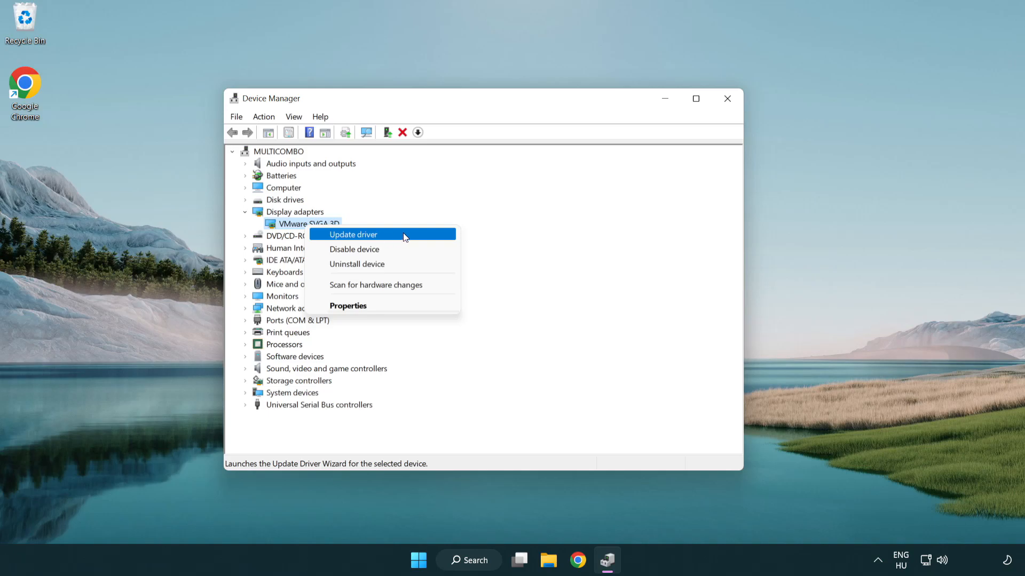
Step: Search automatically for a newer VMware SVGA 3D driver, then close Device Manager
click(353, 235)
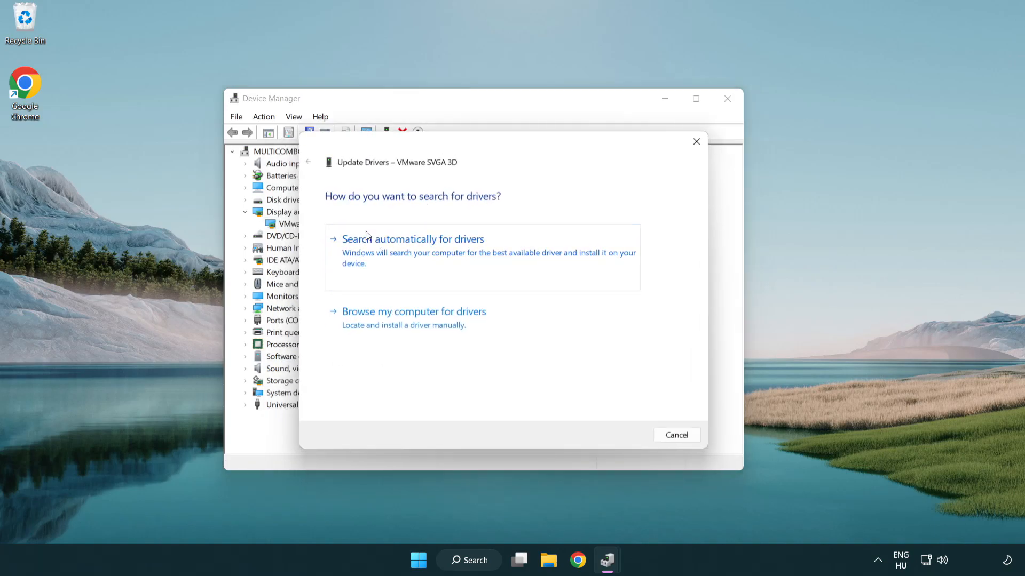
mouse_move(405, 259)
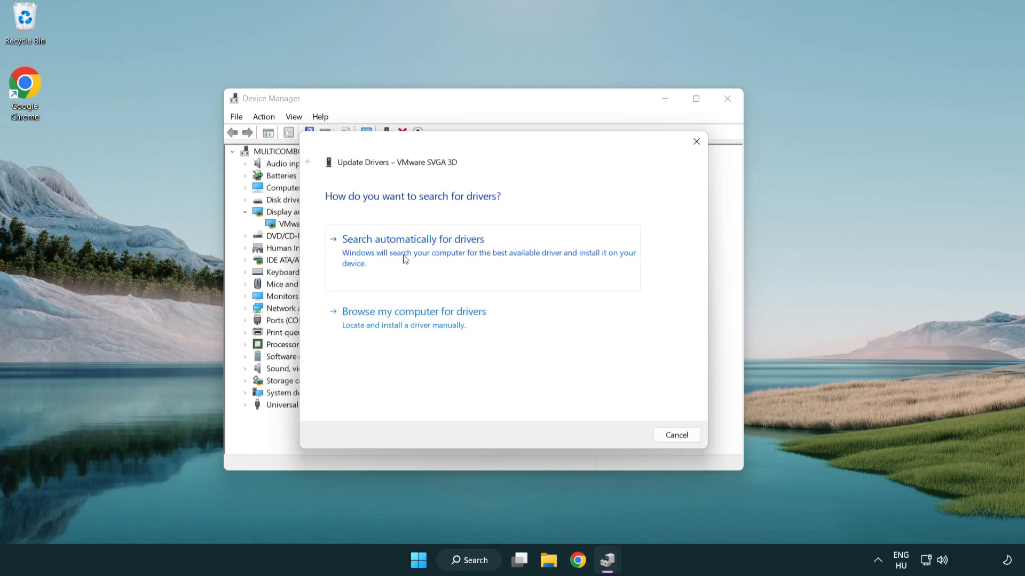
click(413, 239)
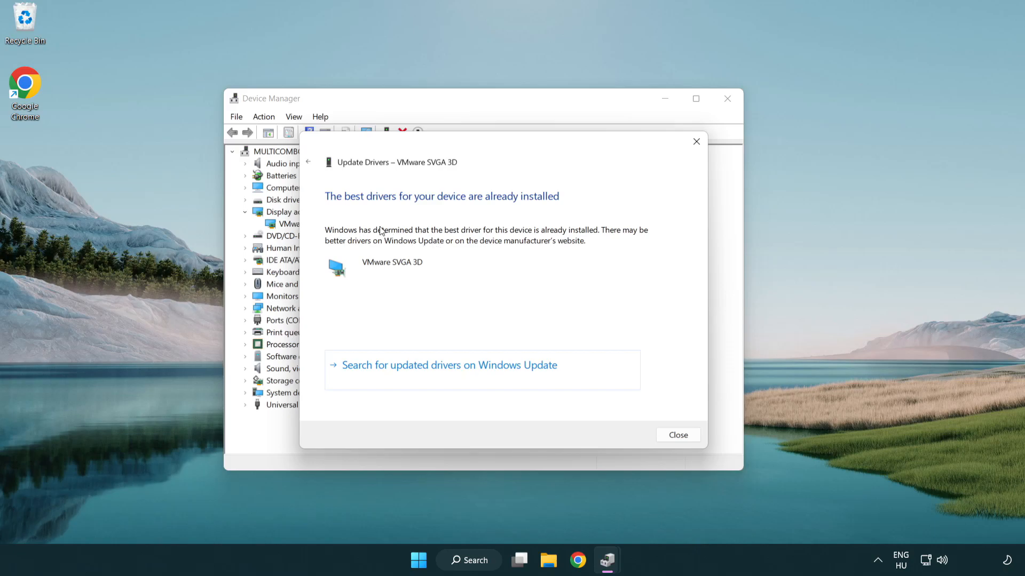
mouse_move(367, 213)
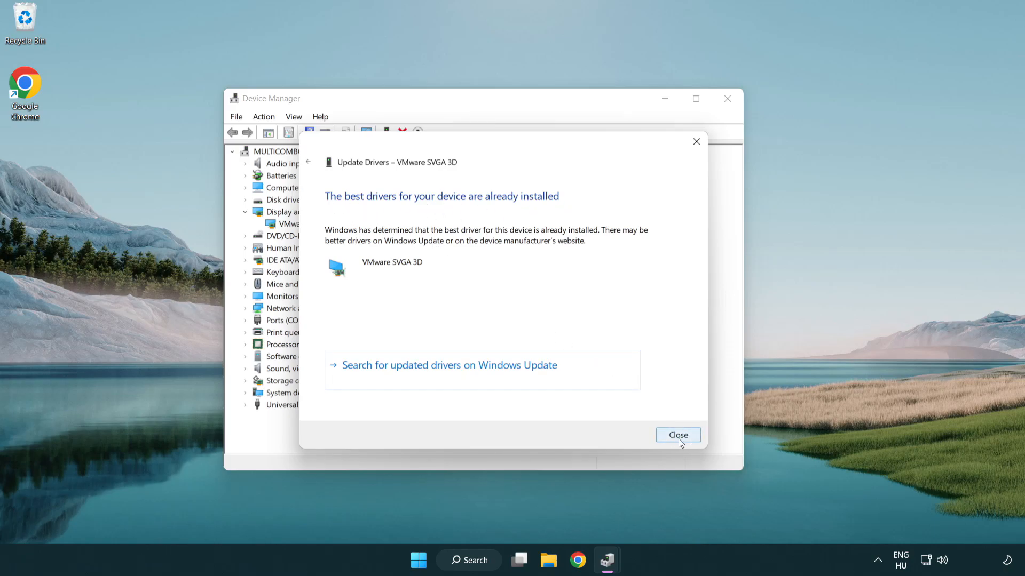
click(677, 435)
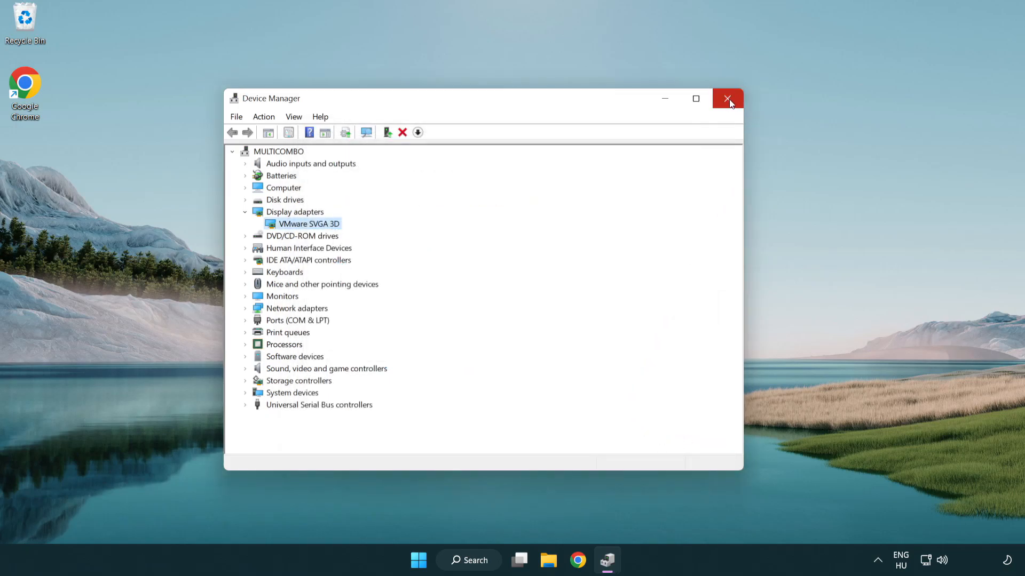
click(728, 98)
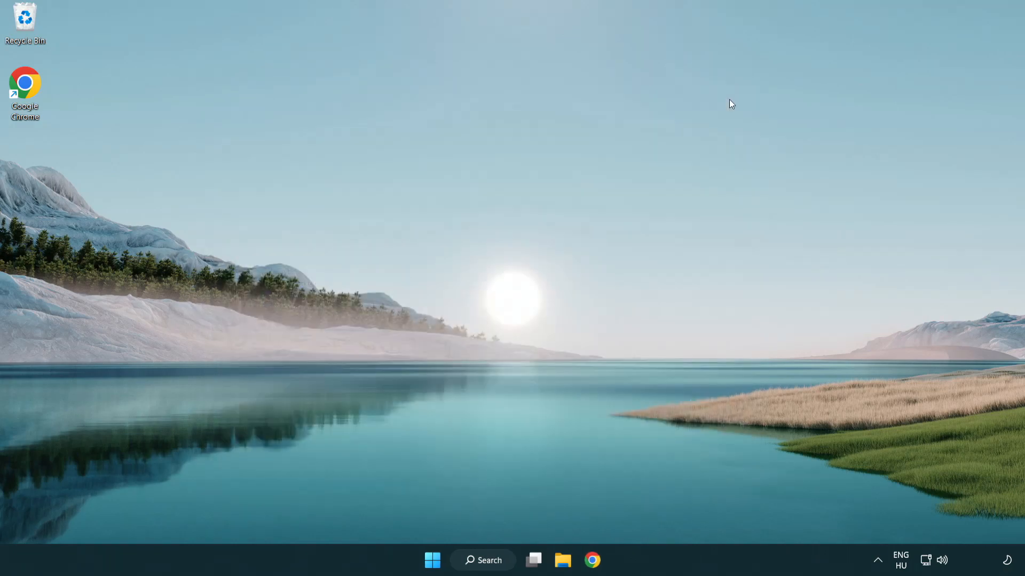
mouse_move(498, 375)
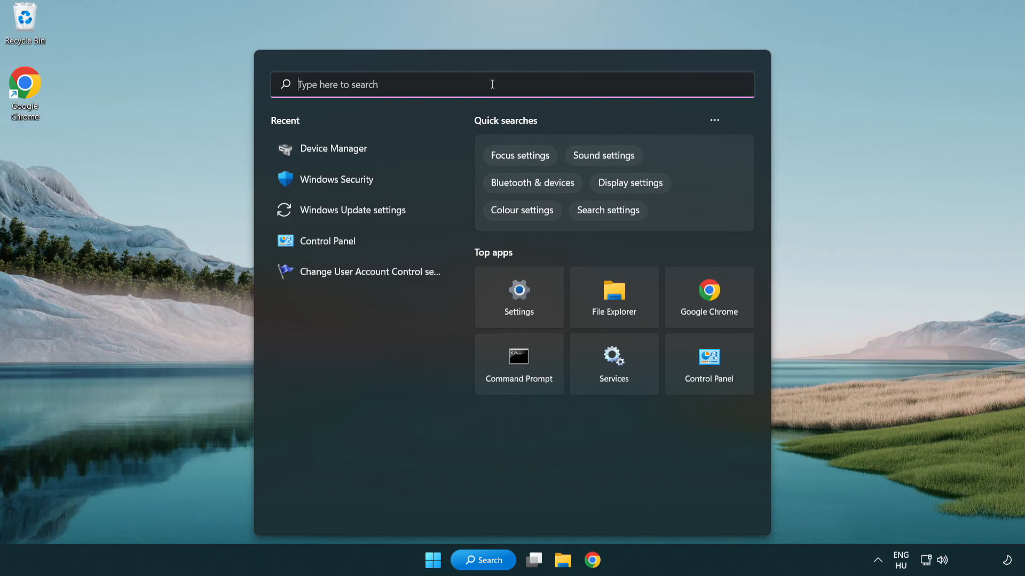
Step: Search for 'update' and open Windows Update settings
text(update)
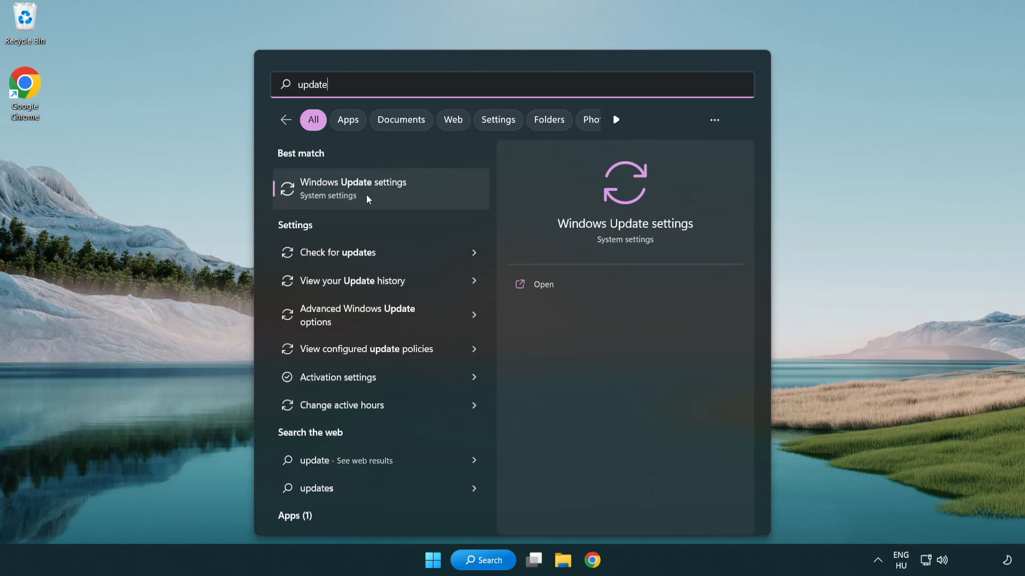
click(353, 189)
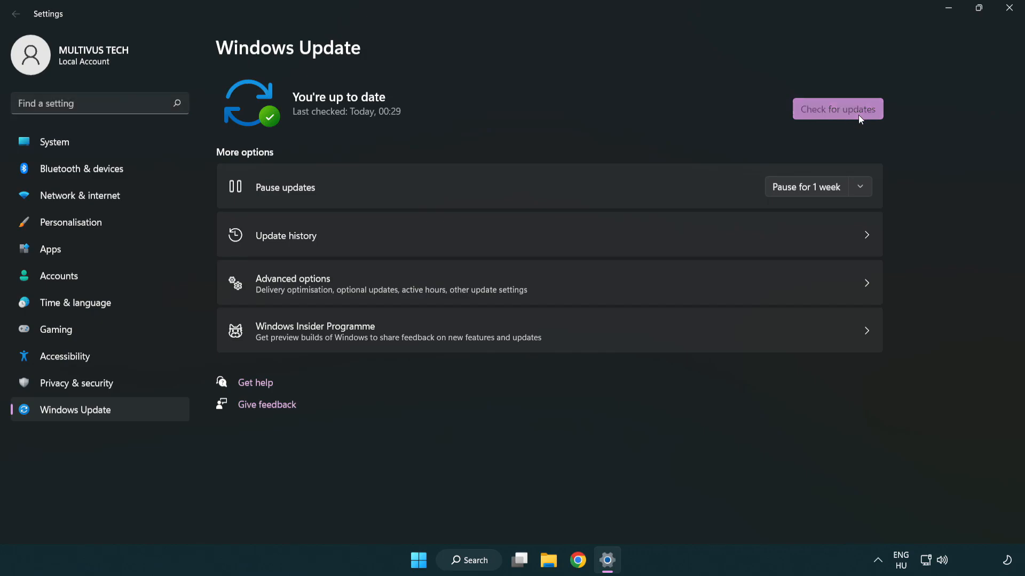
Step: Run a Windows Update check confirming the PC is up to date, then close Settings
click(837, 109)
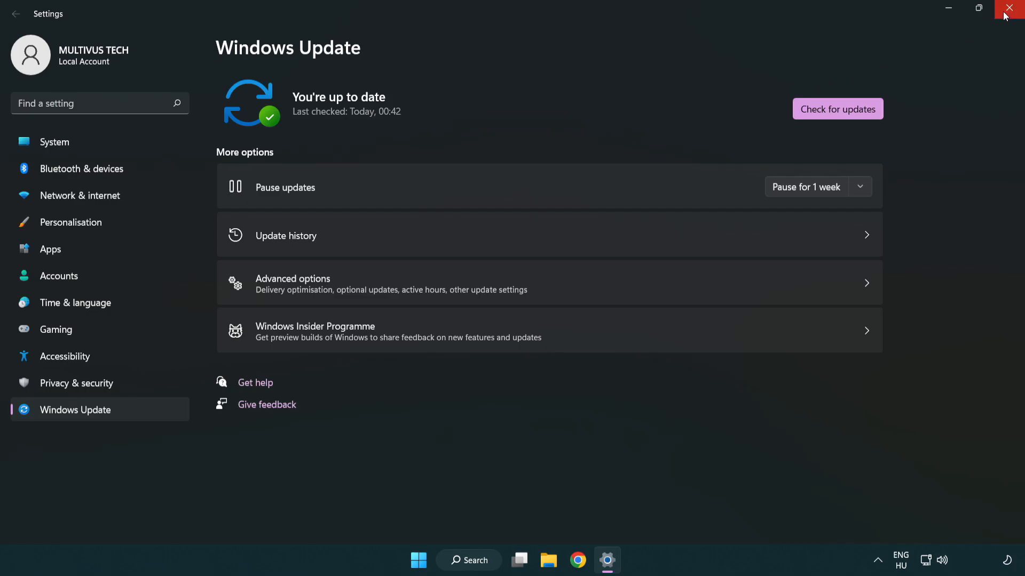
click(1012, 8)
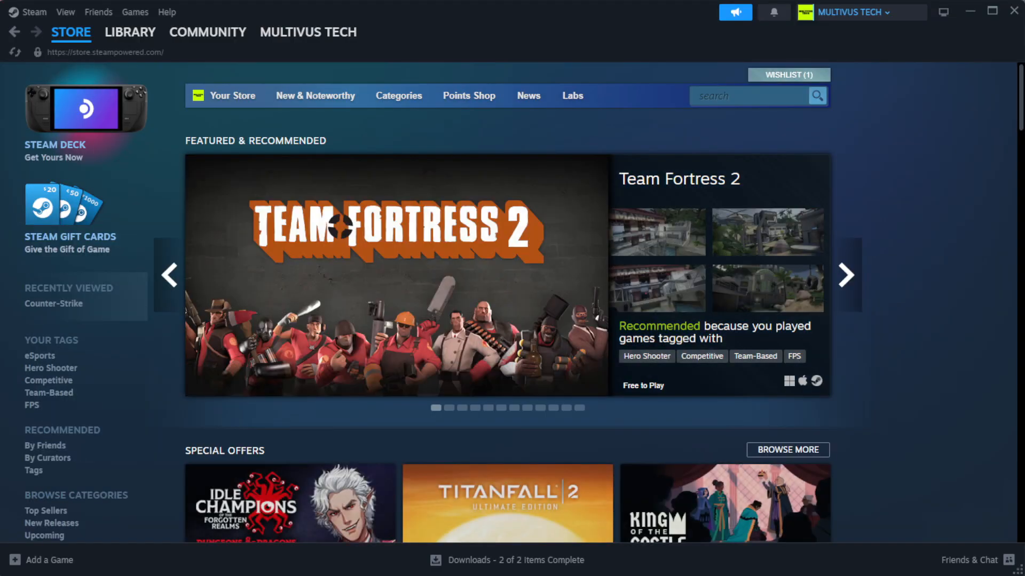
Step: Open Steam's Library home and bring up the favorited broken game's context menu
click(130, 31)
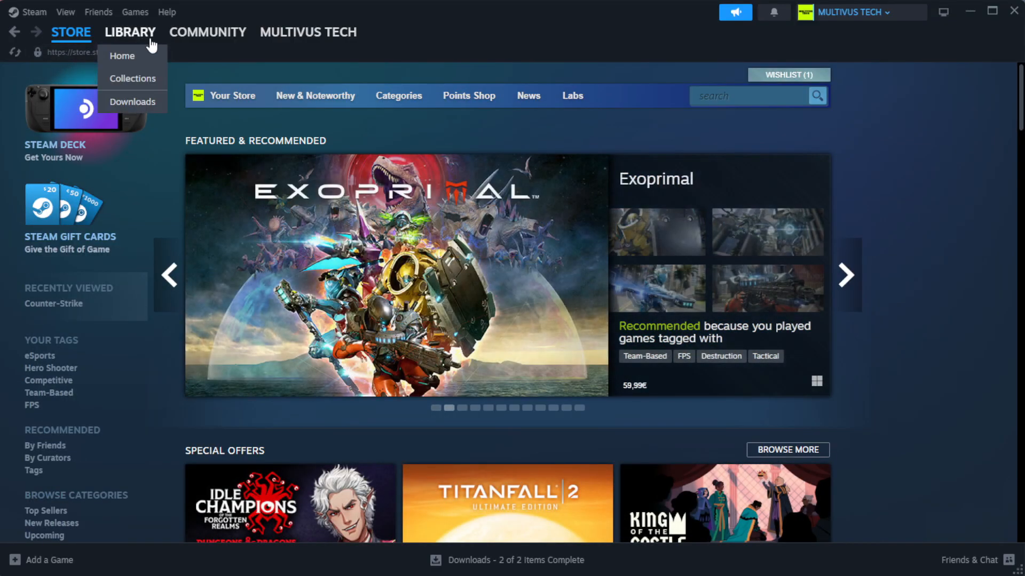
mouse_move(123, 55)
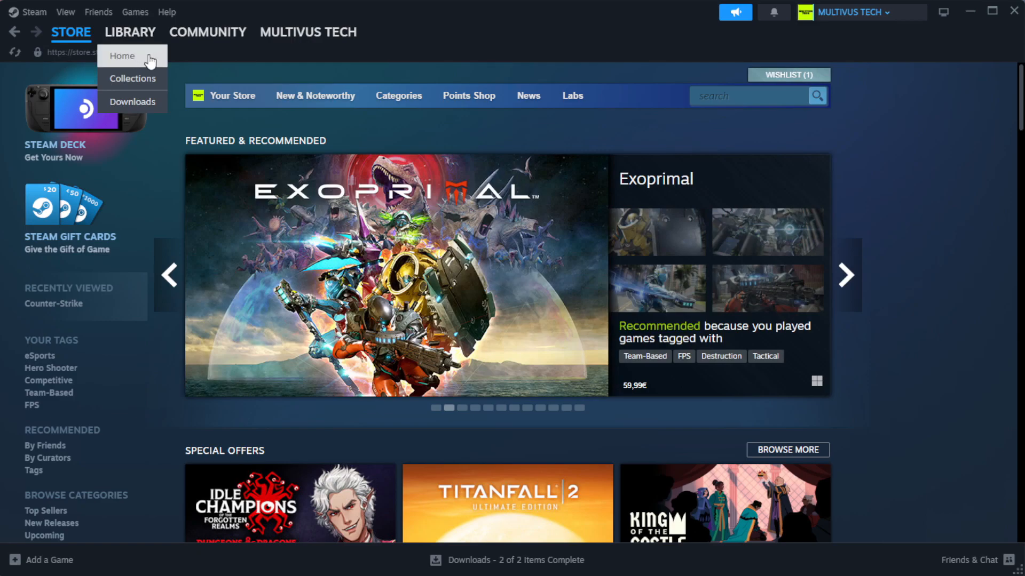
click(130, 32)
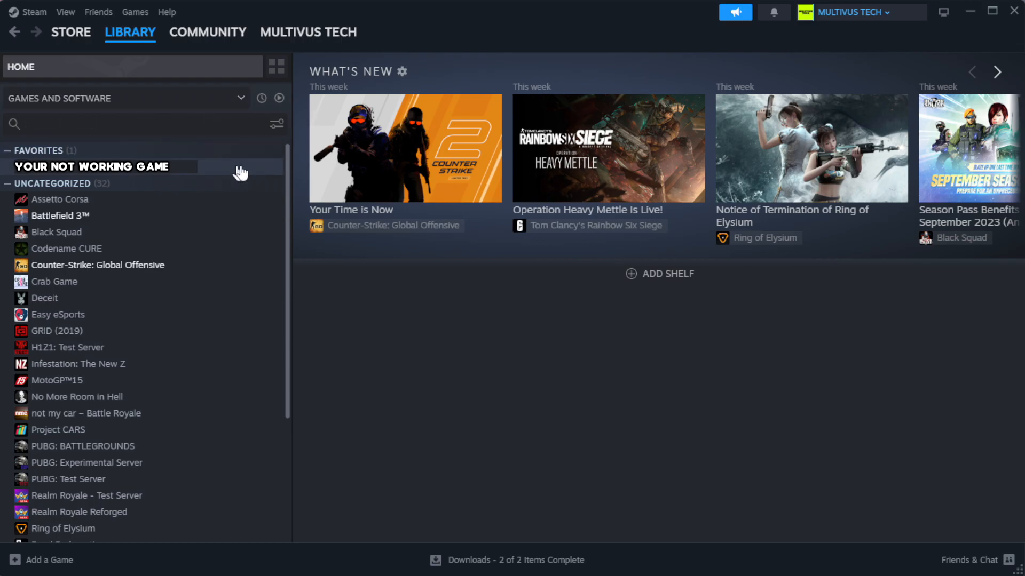
mouse_move(251, 175)
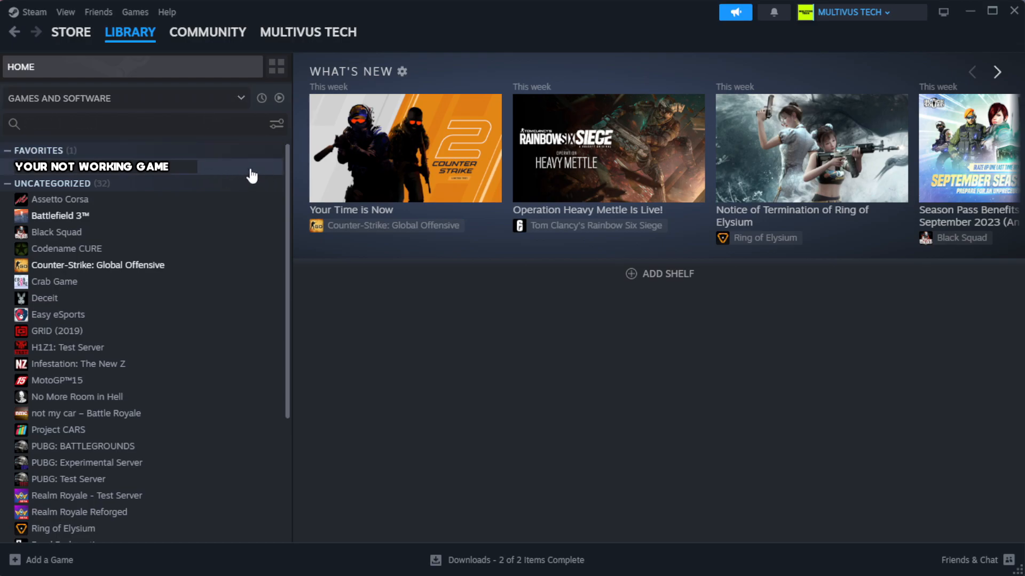
right_click(91, 166)
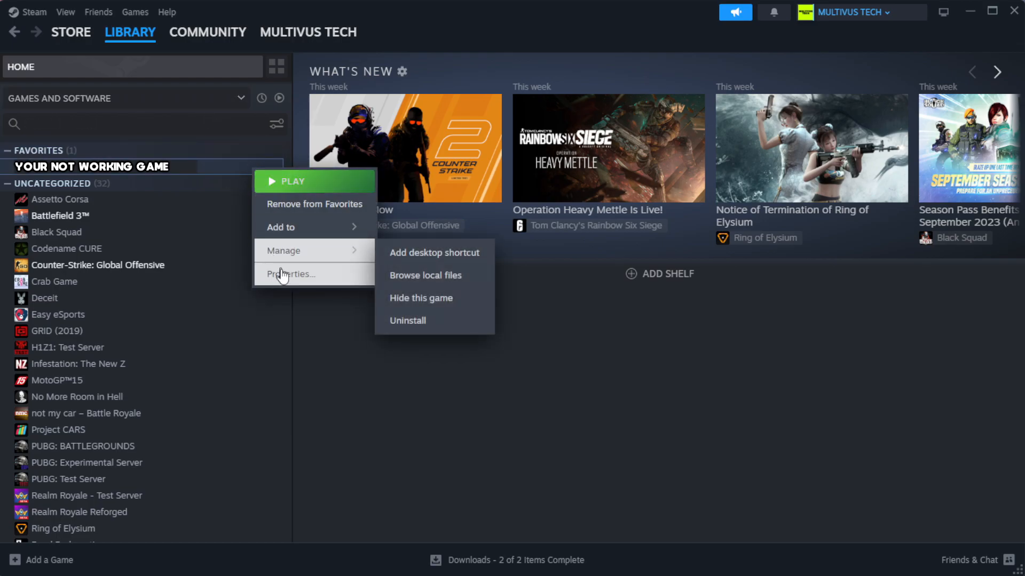
Step: Verify the game's installed files from its Properties, validating all 1039 files
click(291, 273)
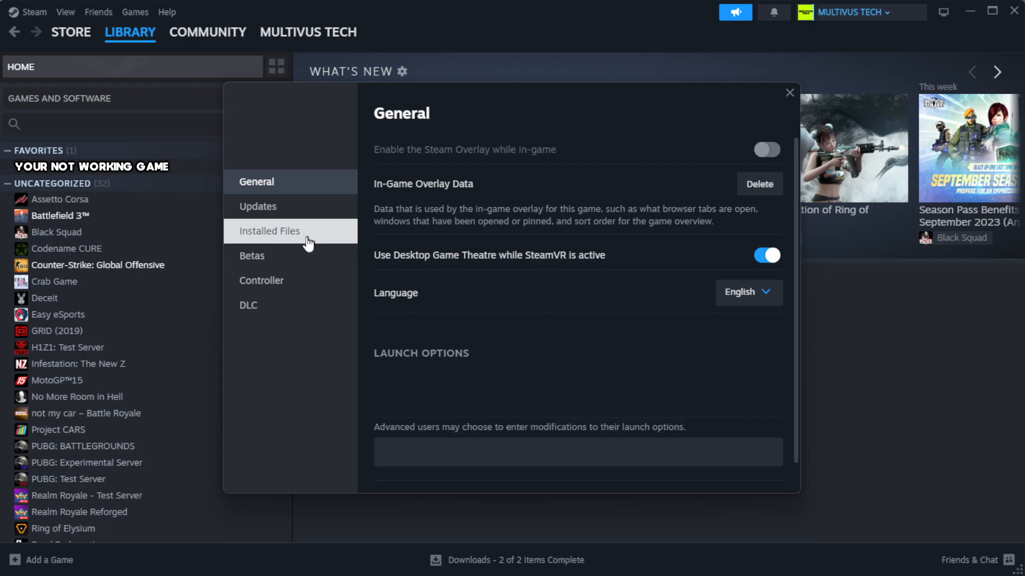
click(268, 231)
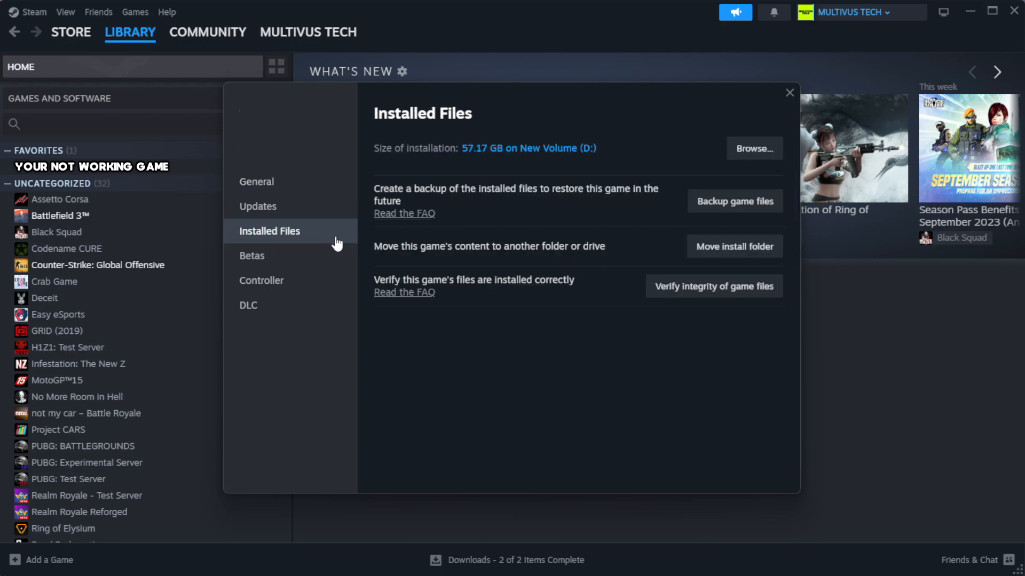
mouse_move(572, 343)
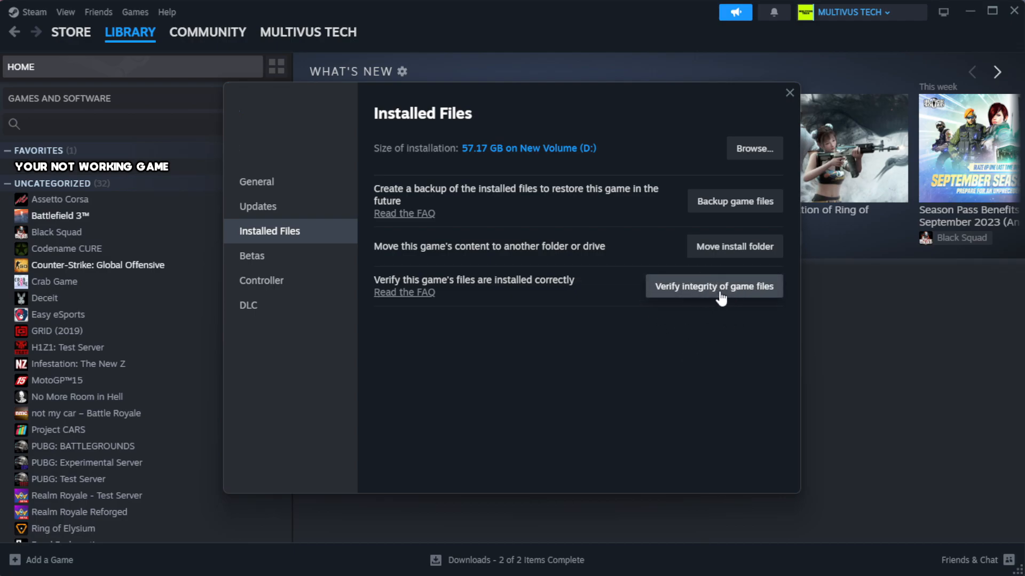
click(713, 286)
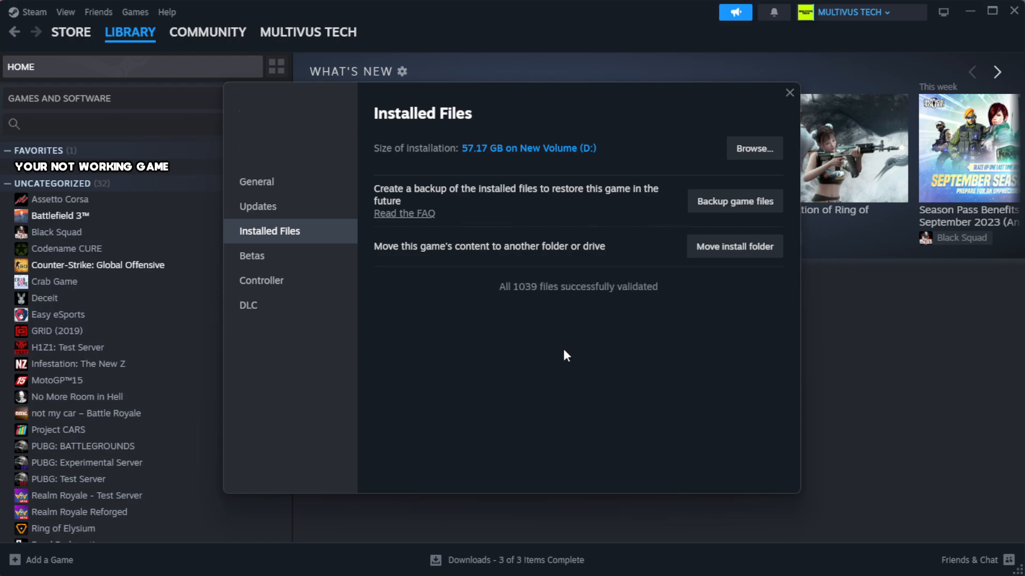
mouse_move(523, 341)
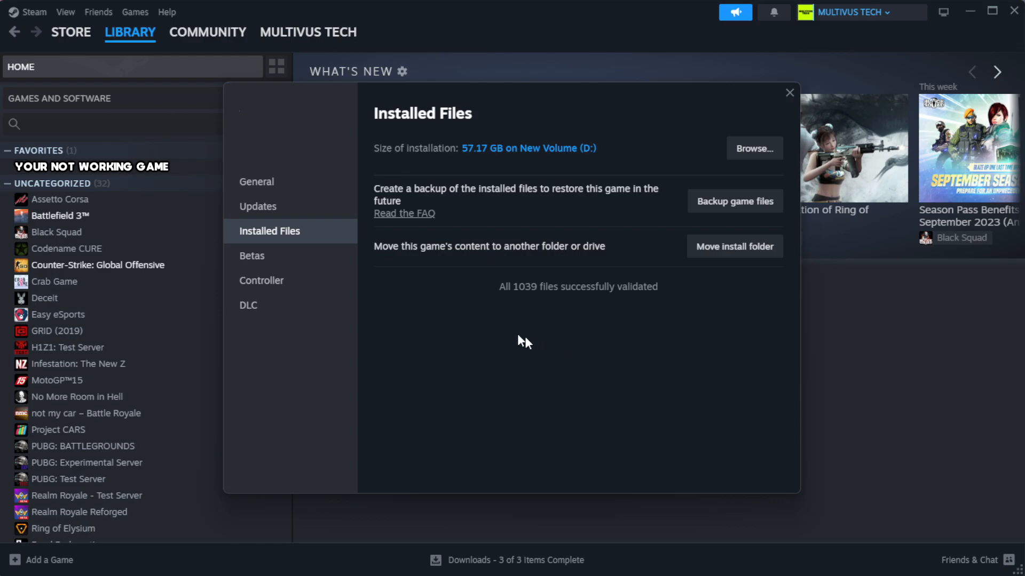
mouse_move(627, 326)
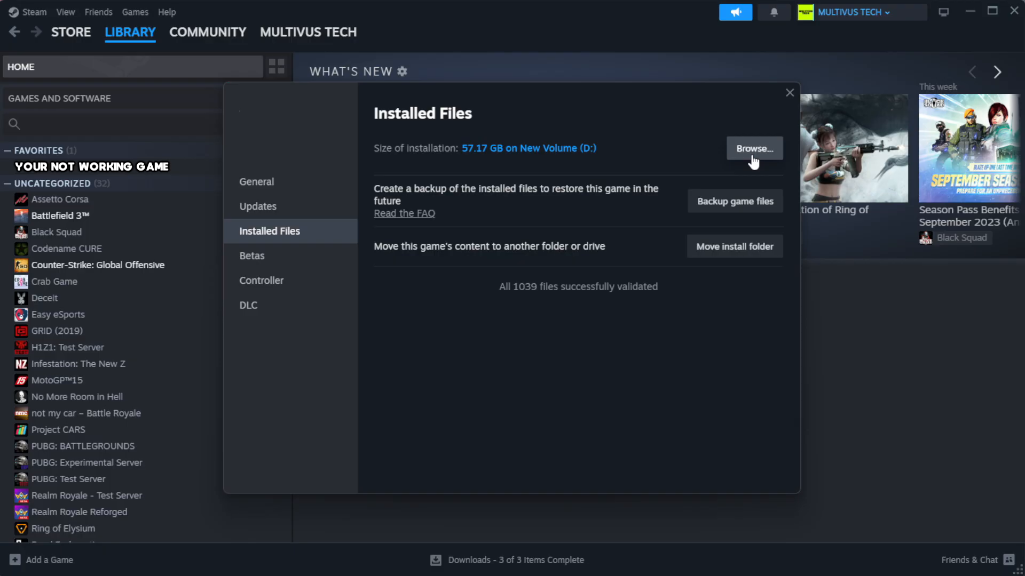
Step: Browse the game's local files and bring up the YOUR NOT WORKING GAME shortcut's context menu
click(754, 148)
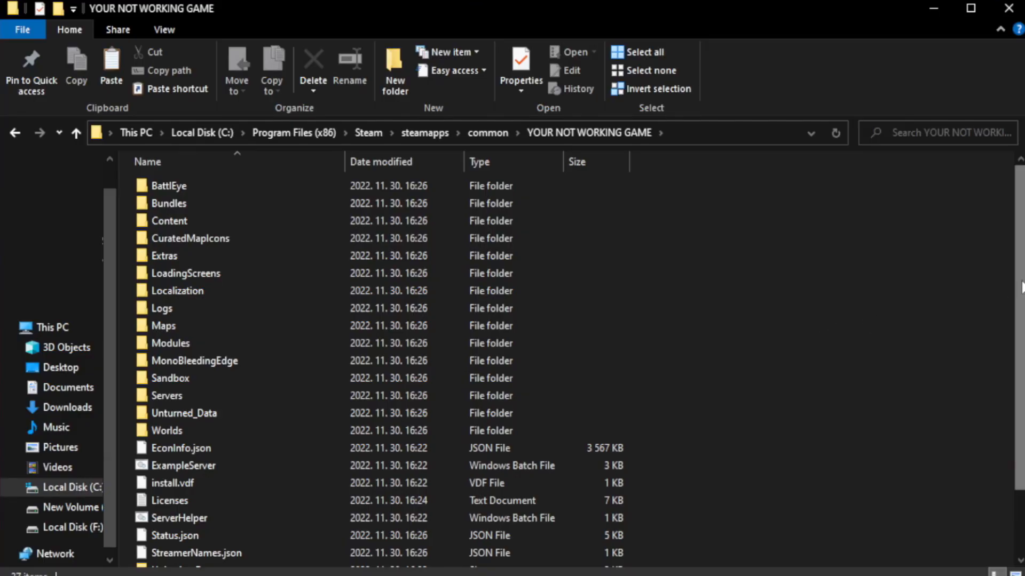
scroll(down, 3)
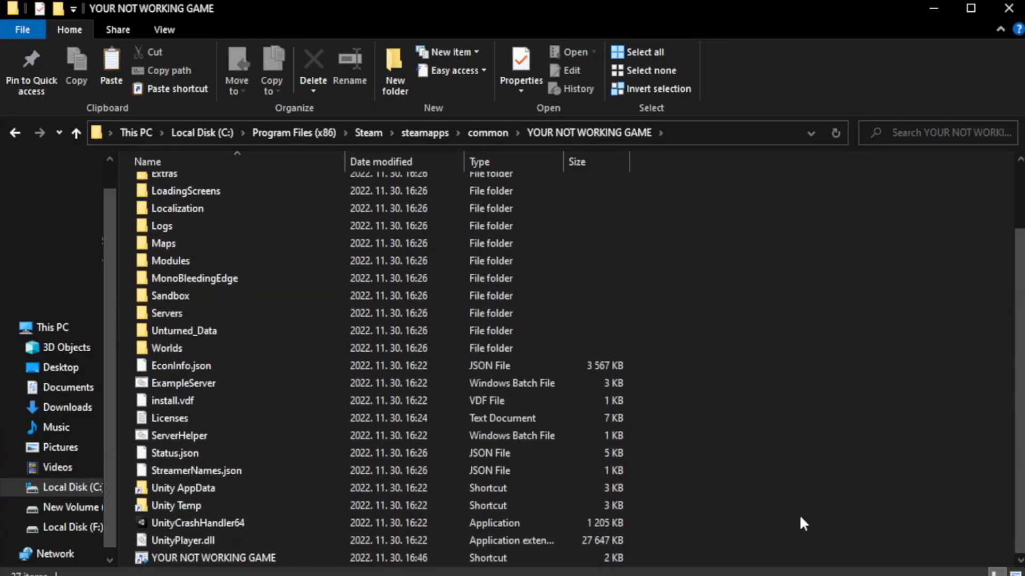
click(213, 557)
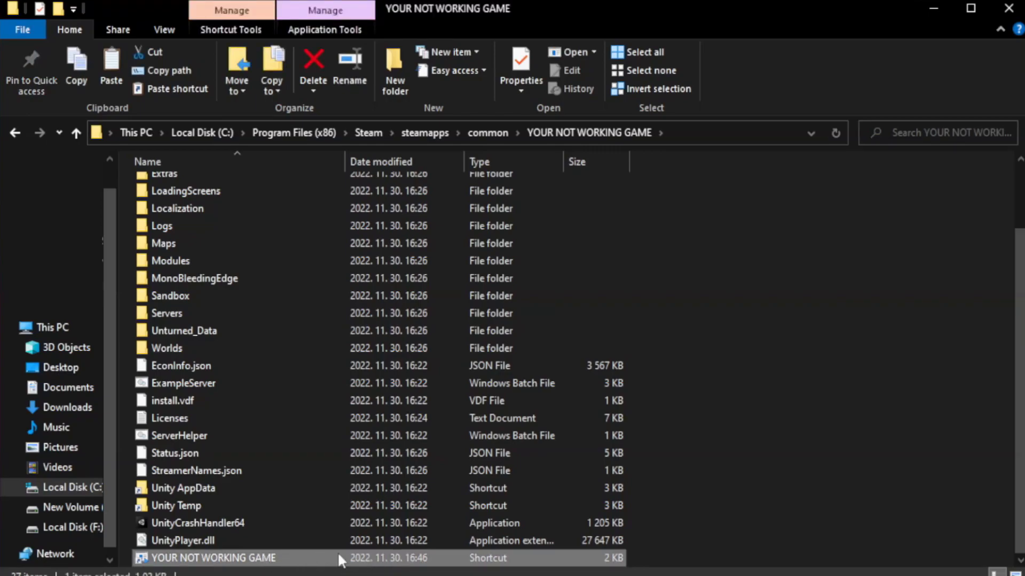
right_click(213, 558)
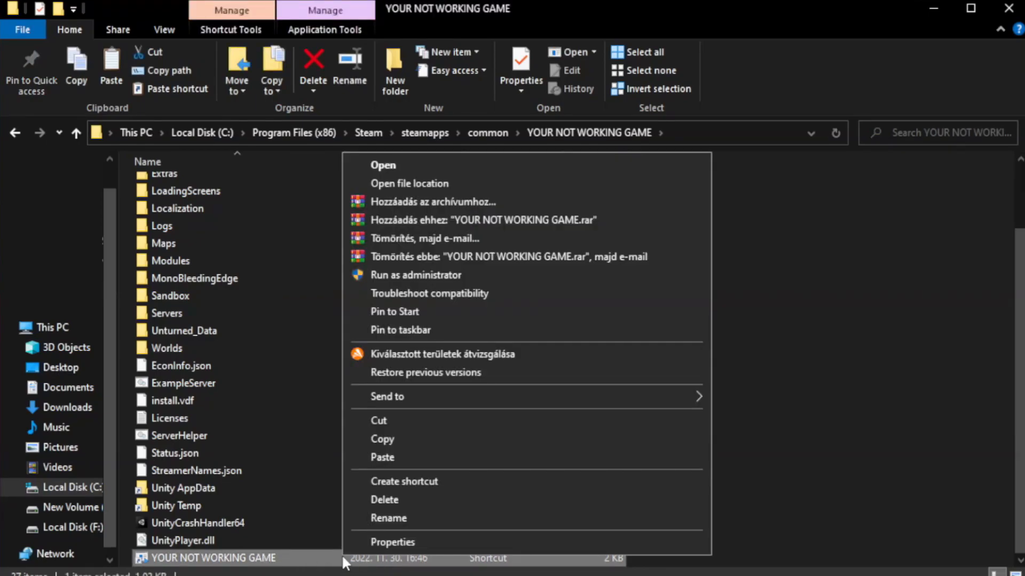
mouse_move(527, 547)
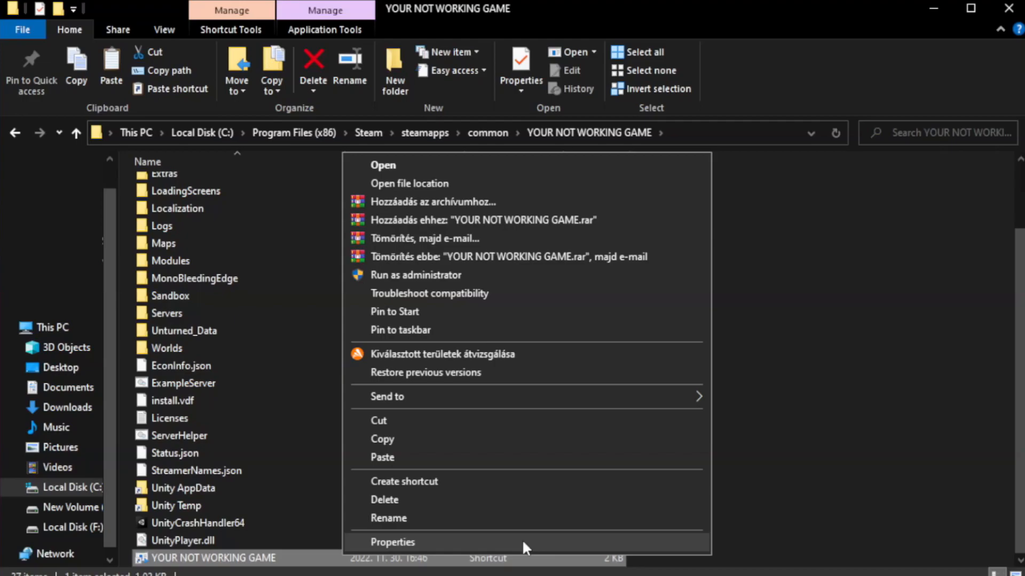
Step: Set the shortcut to Windows 8 compatibility, fullscreen optimizations disabled, run as administrator
click(392, 541)
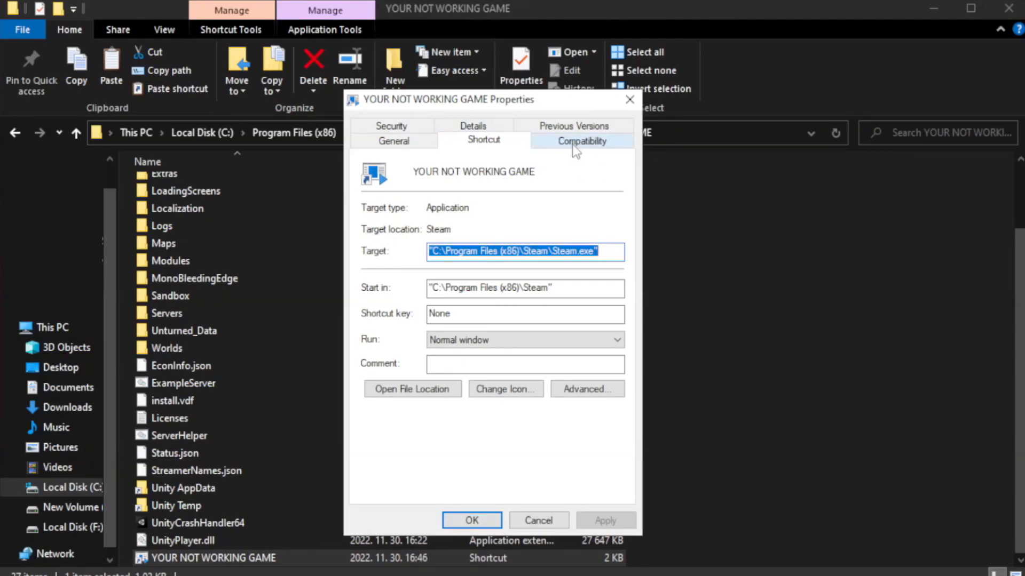
click(580, 140)
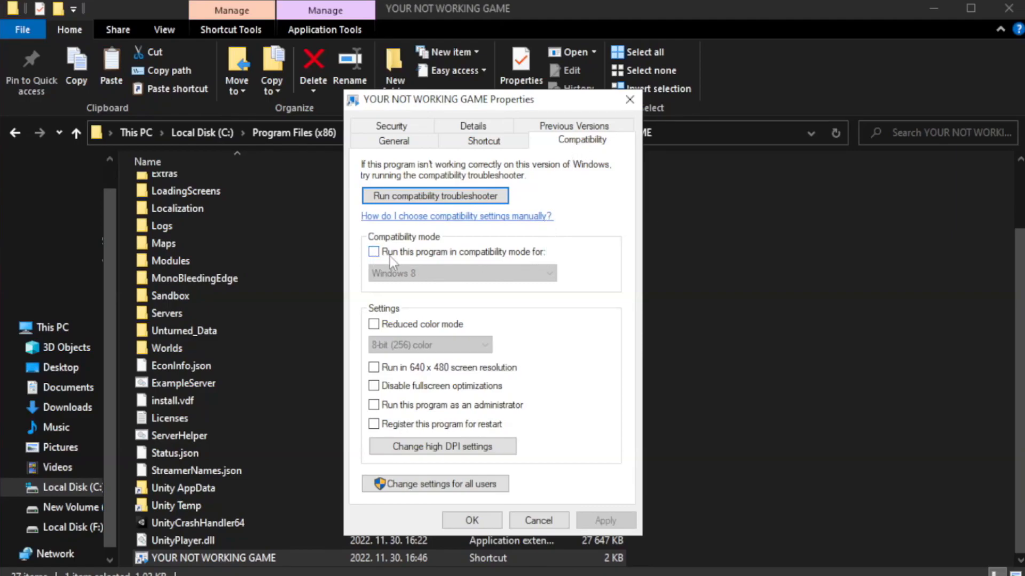
mouse_move(408, 257)
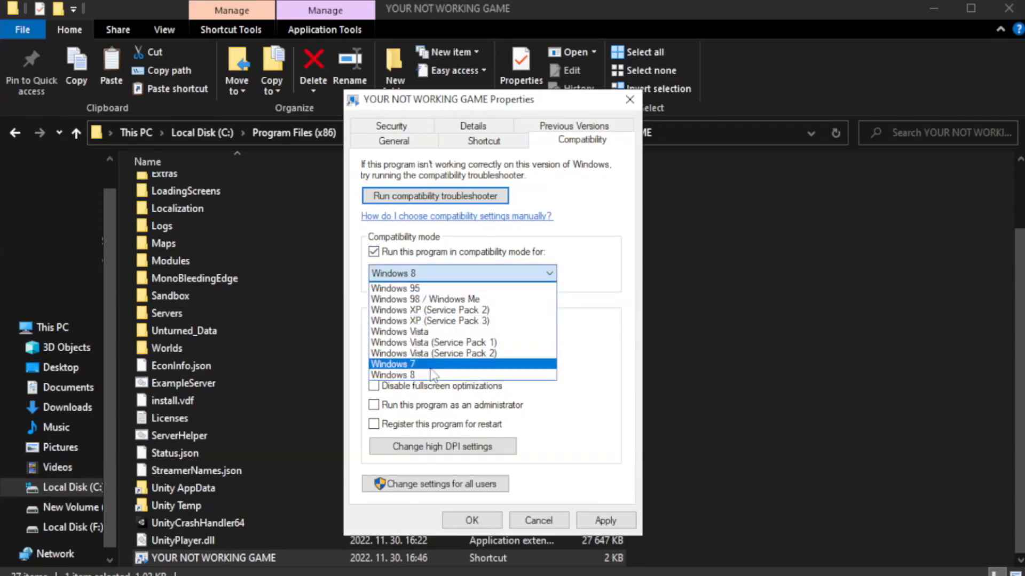
click(392, 374)
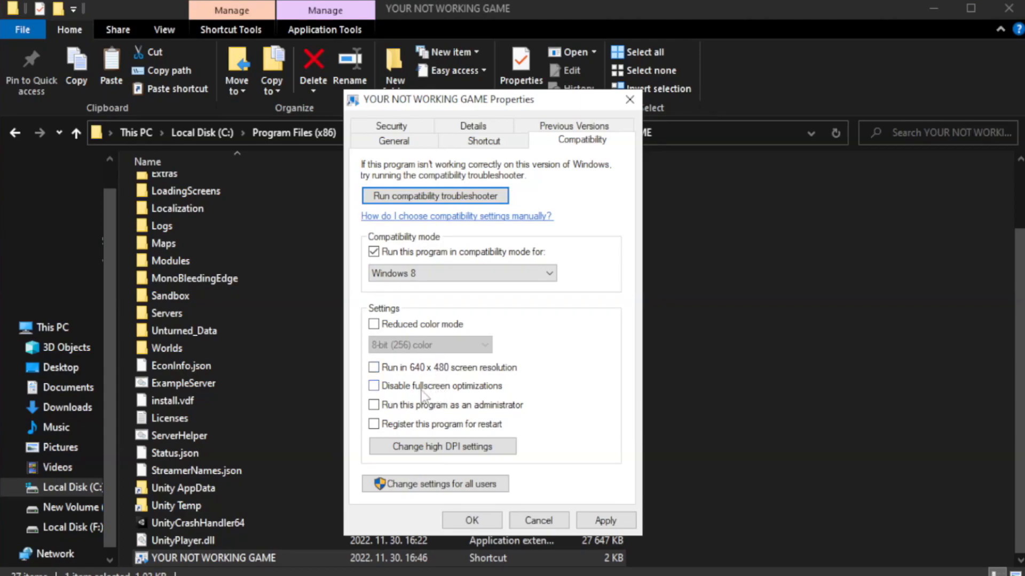
click(374, 385)
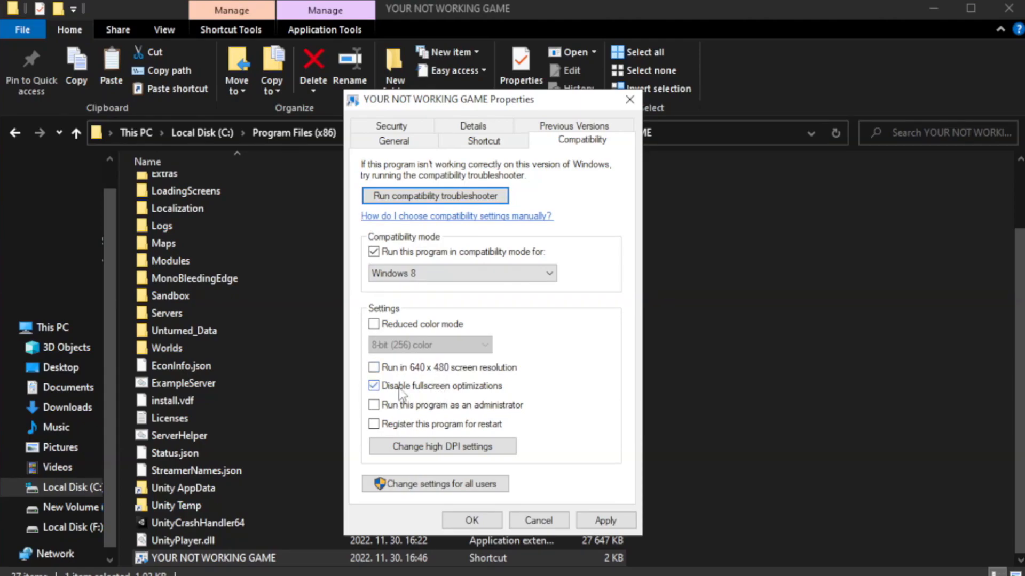
click(373, 386)
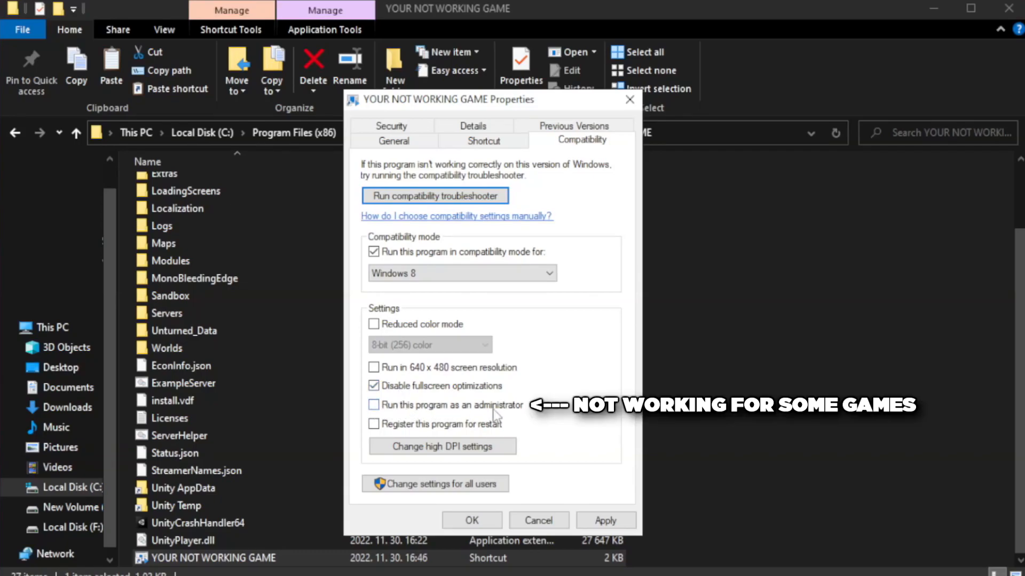
click(373, 405)
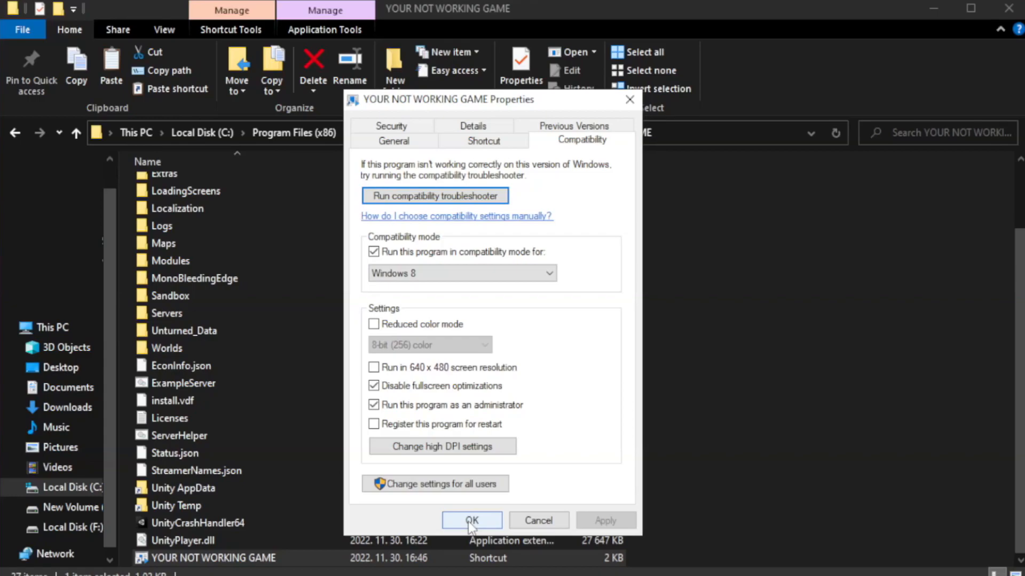
click(471, 521)
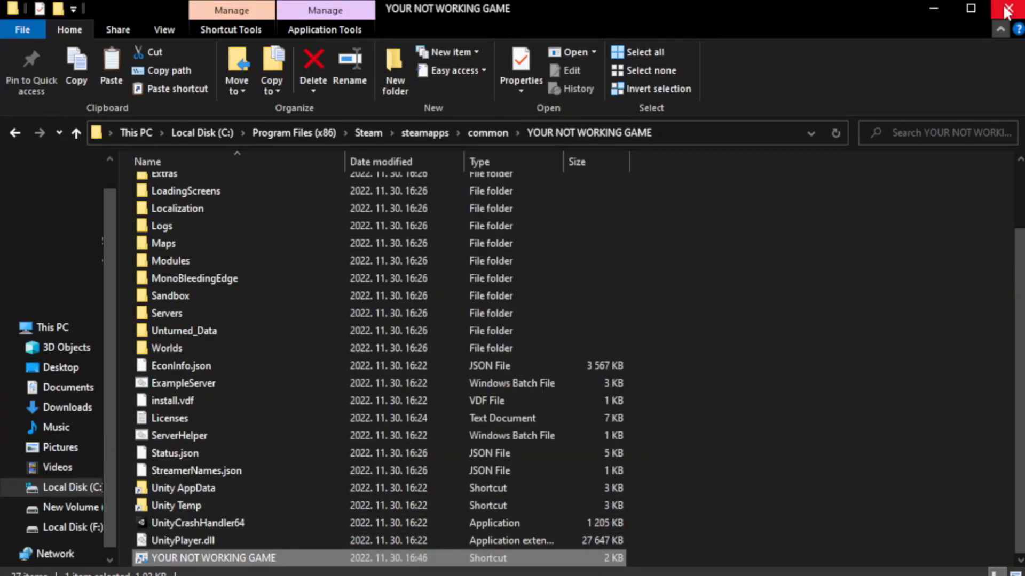
mouse_move(1012, 10)
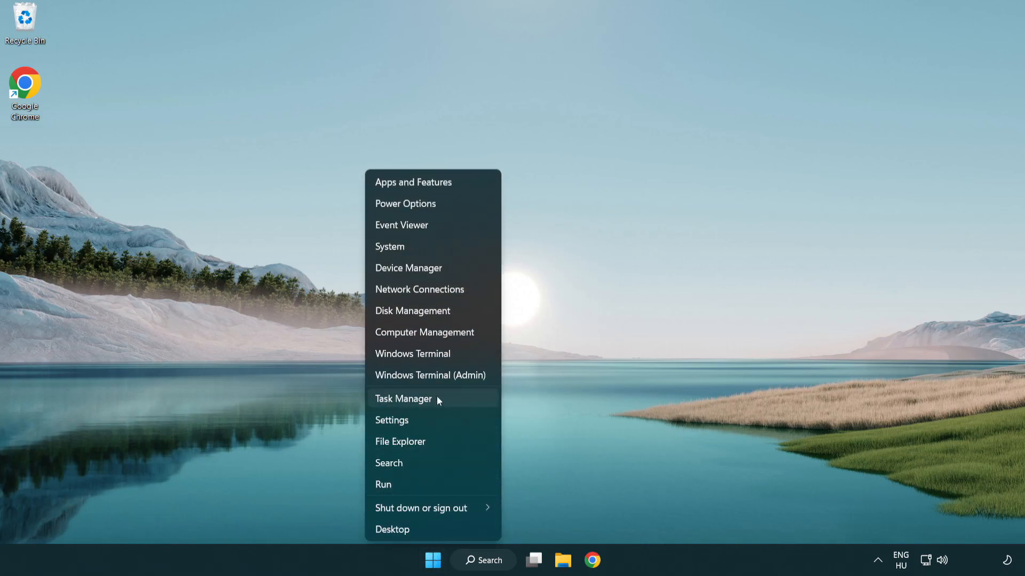
Step: Disable Terminal, Phone Link, Cortana and Windows Security notifications at startup, then close Task Manager
click(404, 399)
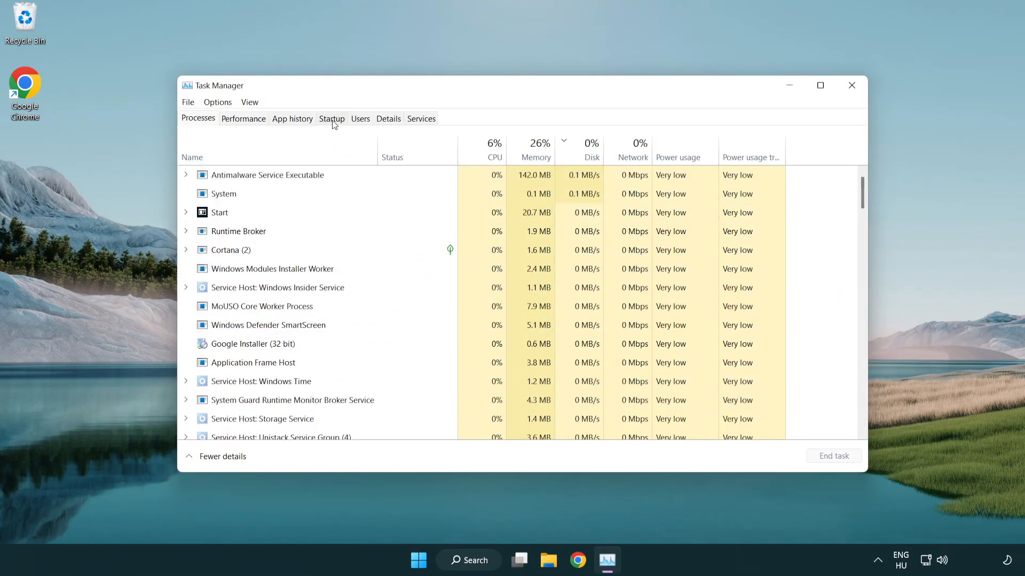
click(331, 118)
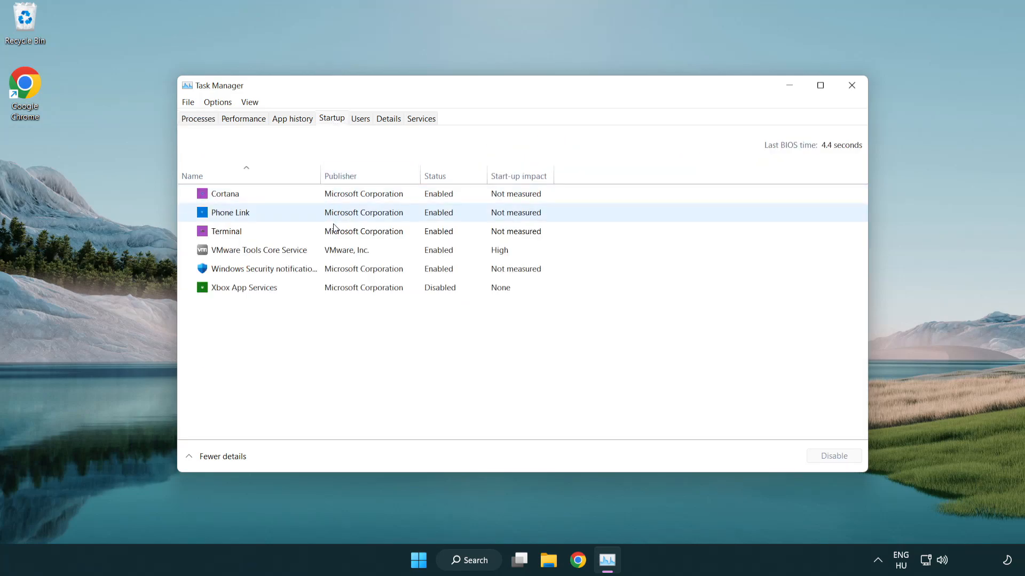
click(225, 230)
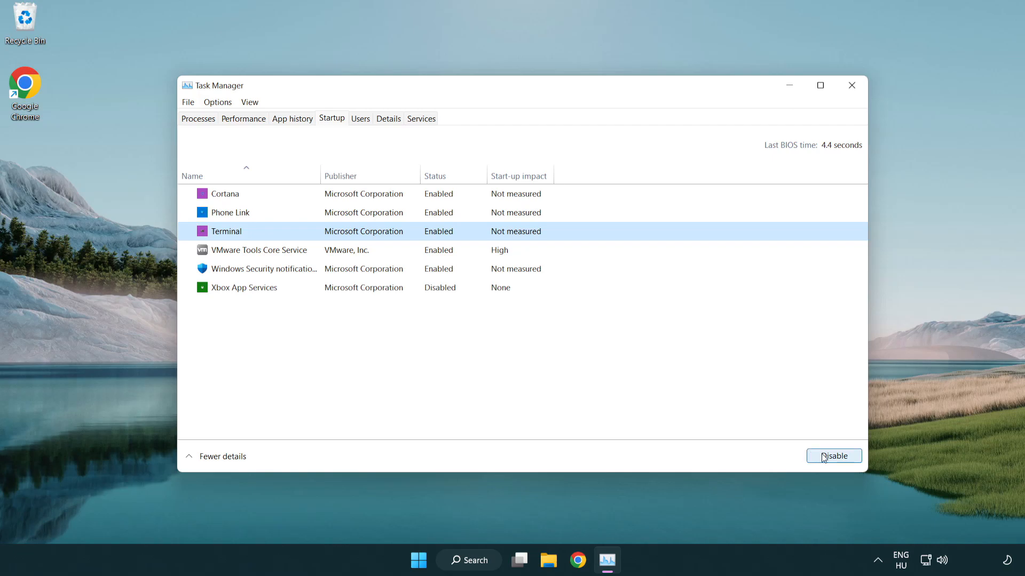
click(833, 455)
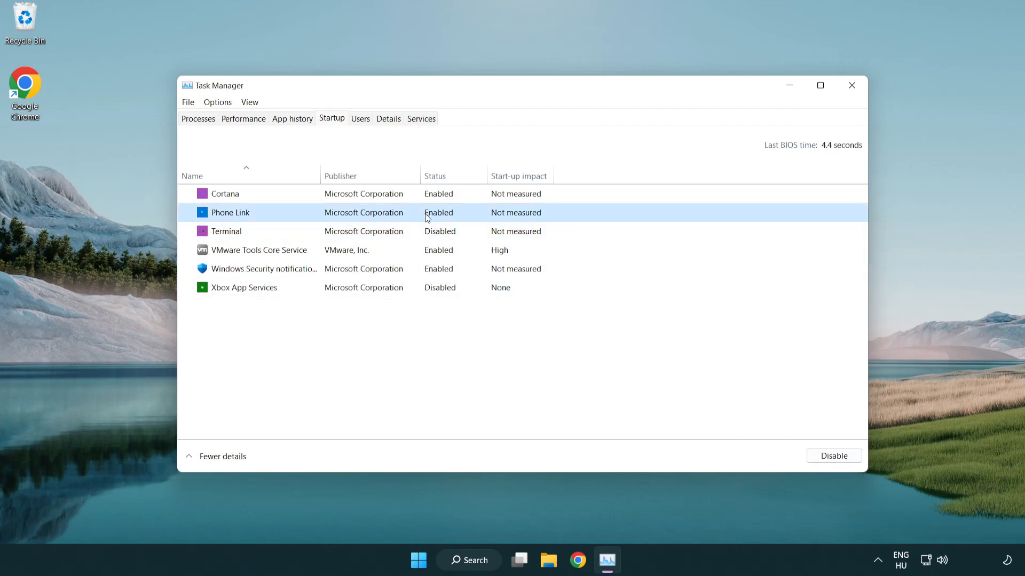
click(832, 455)
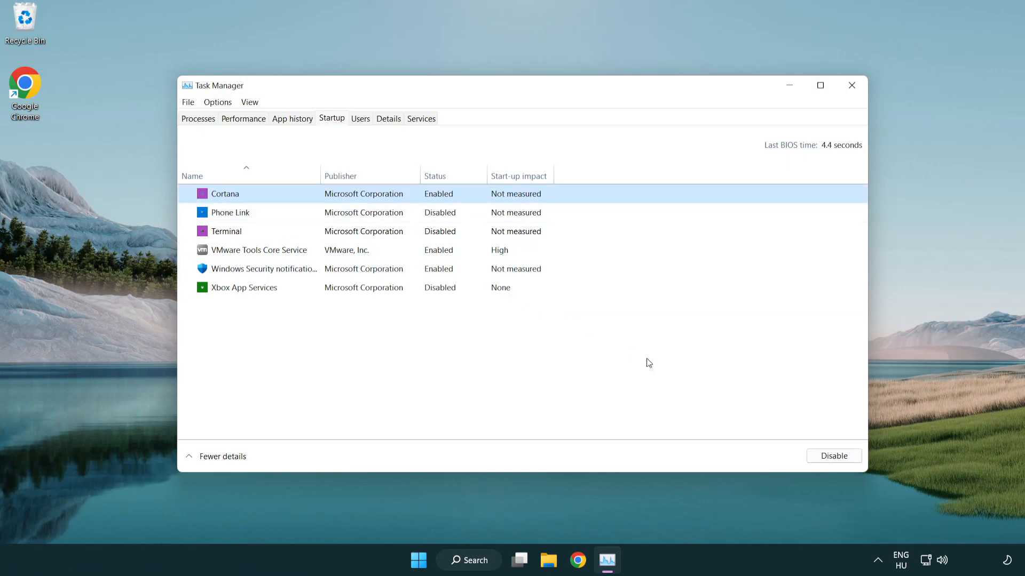
click(833, 455)
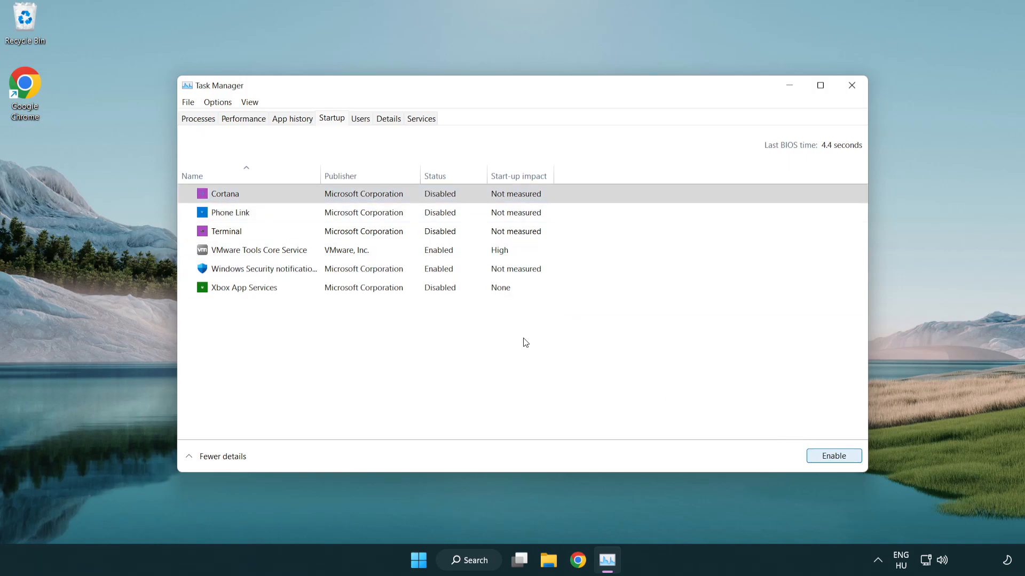
click(264, 268)
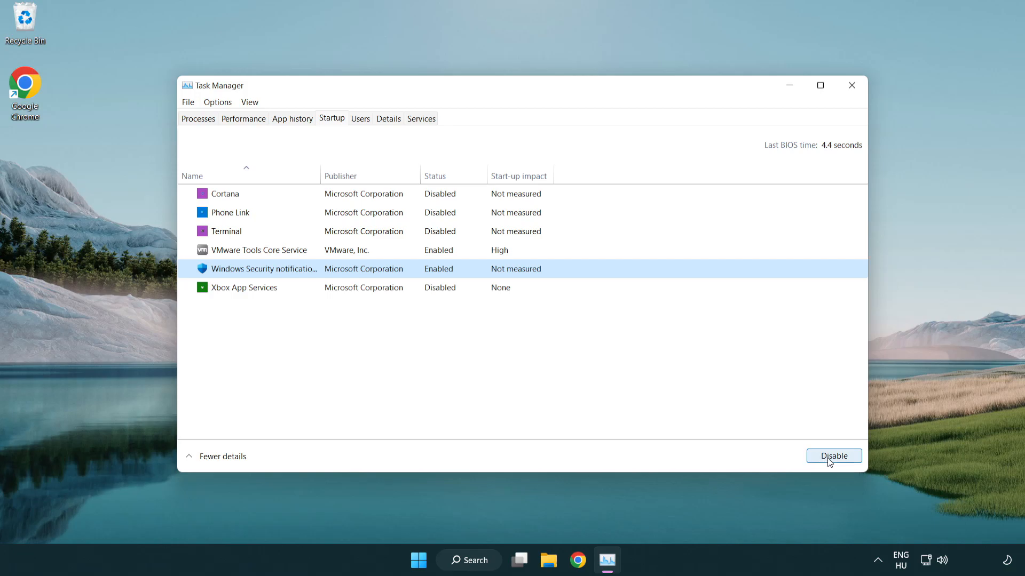
click(833, 456)
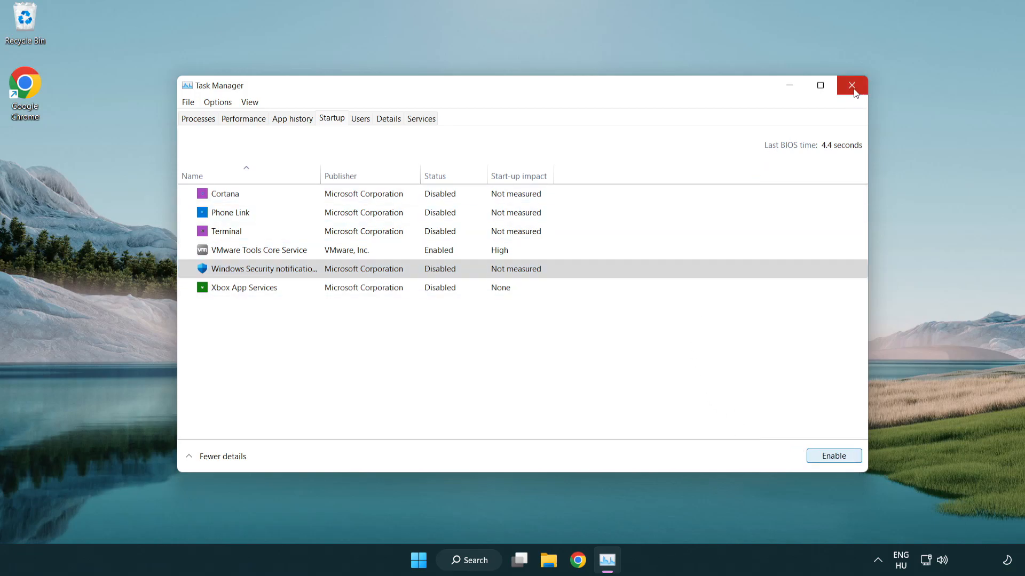
click(852, 86)
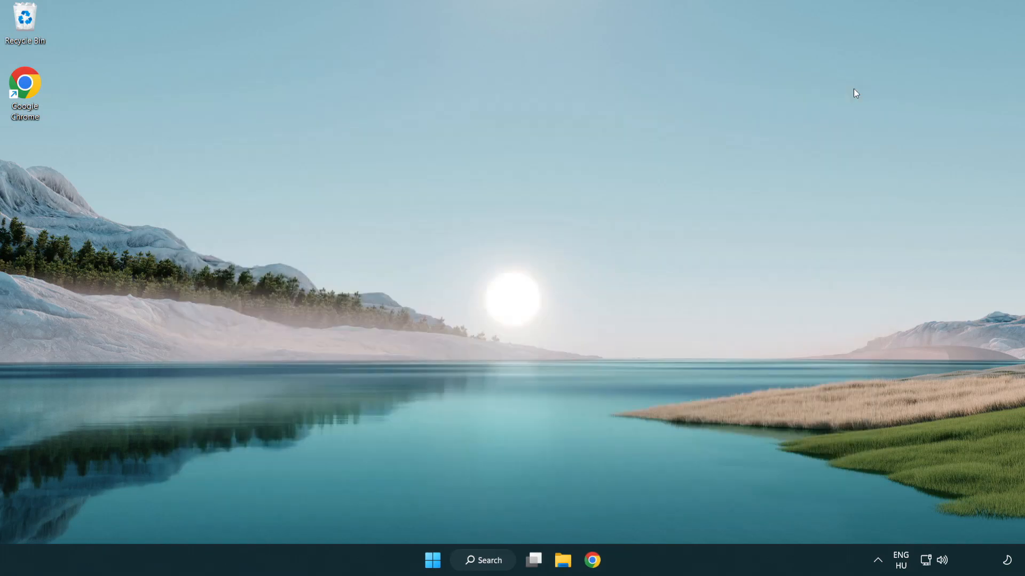
Step: Open Chrome on Microsoft's DirectX page, download dxwebsetup.exe, and run it
click(591, 559)
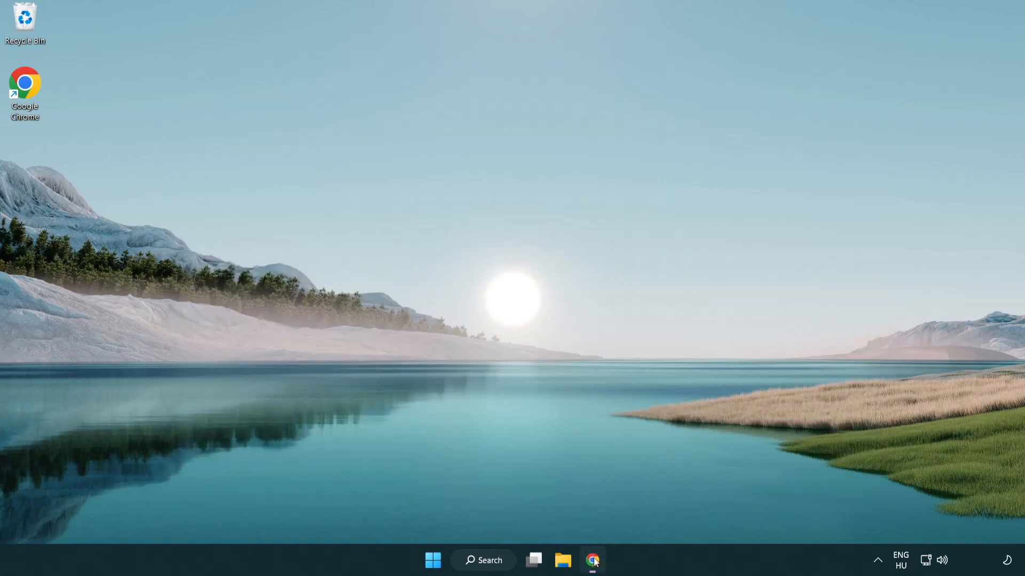
click(592, 560)
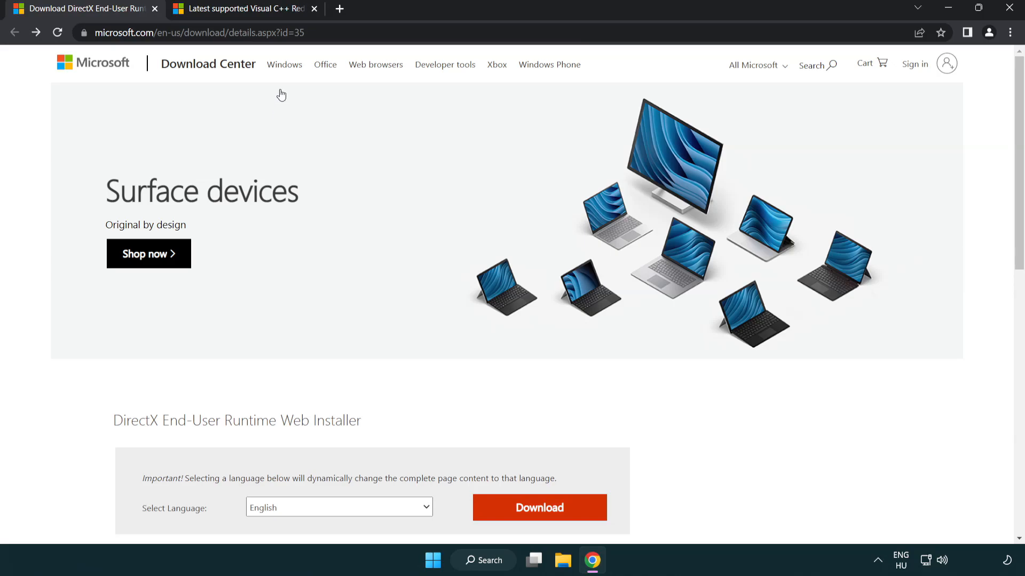
click(196, 32)
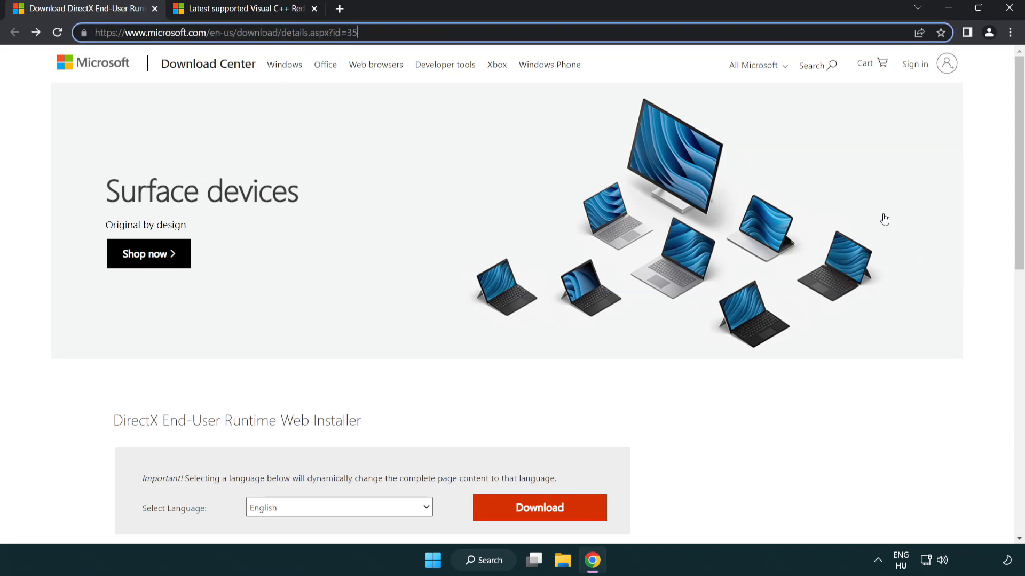
scroll(down, 3)
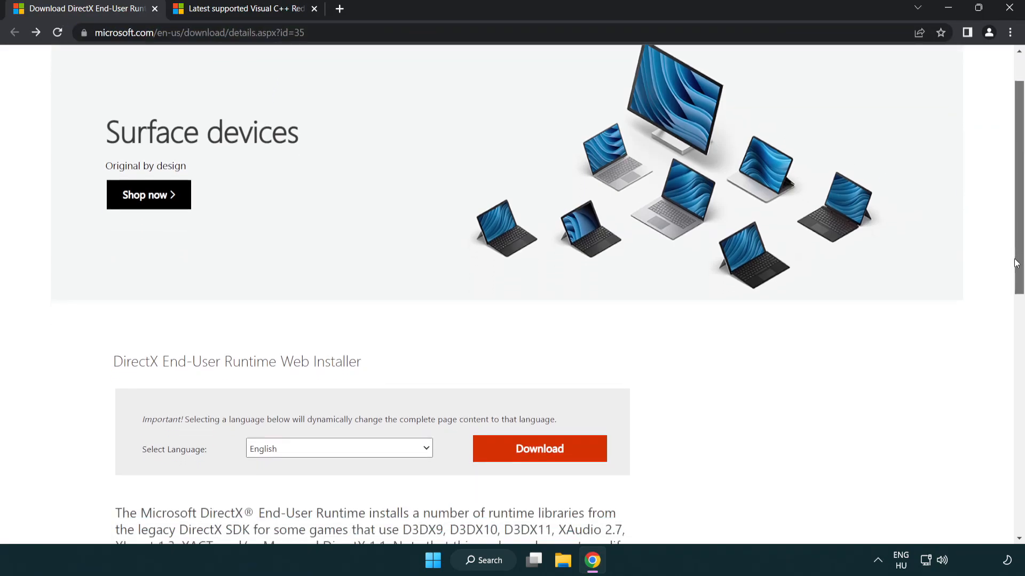
scroll(down, 3)
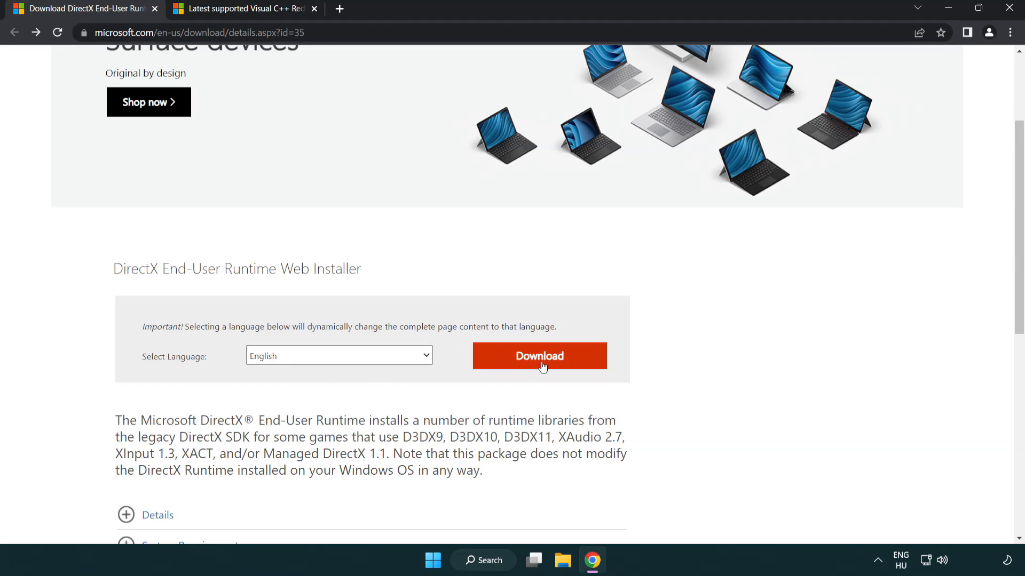
click(539, 355)
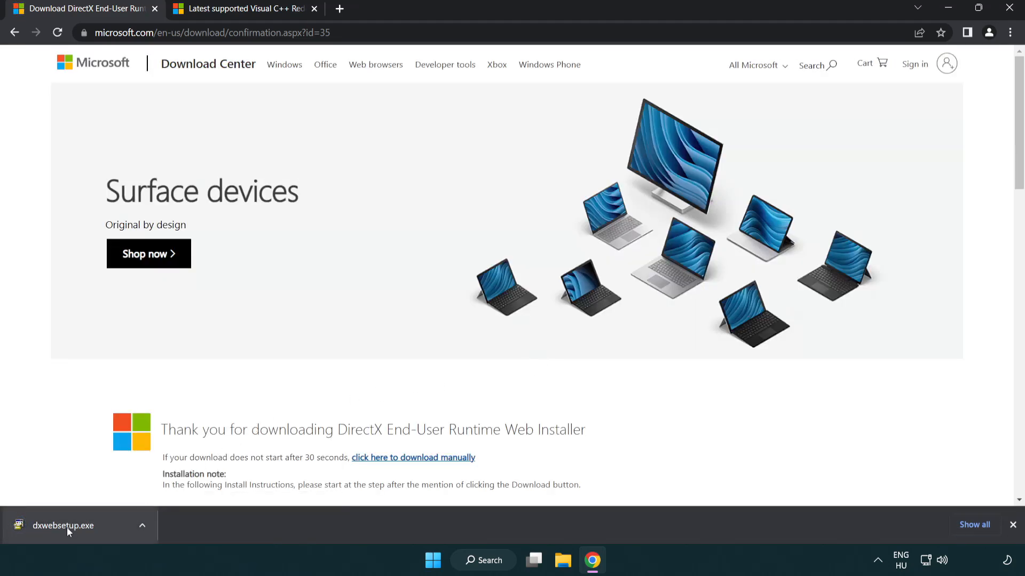
click(63, 525)
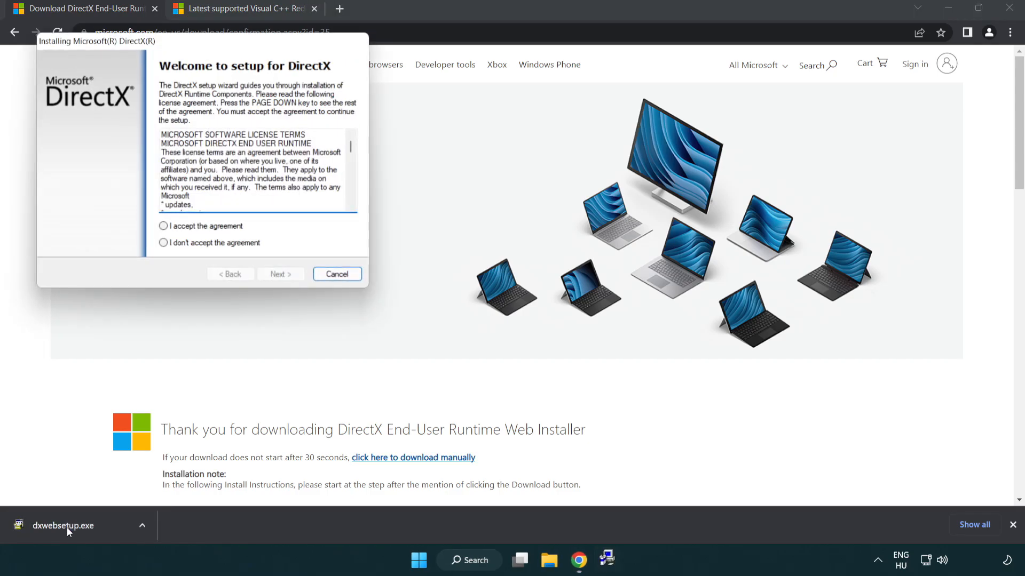
Step: Accept the DirectX license, decline the Bing Bar, and finish the wizard
drag(96, 41, 128, 47)
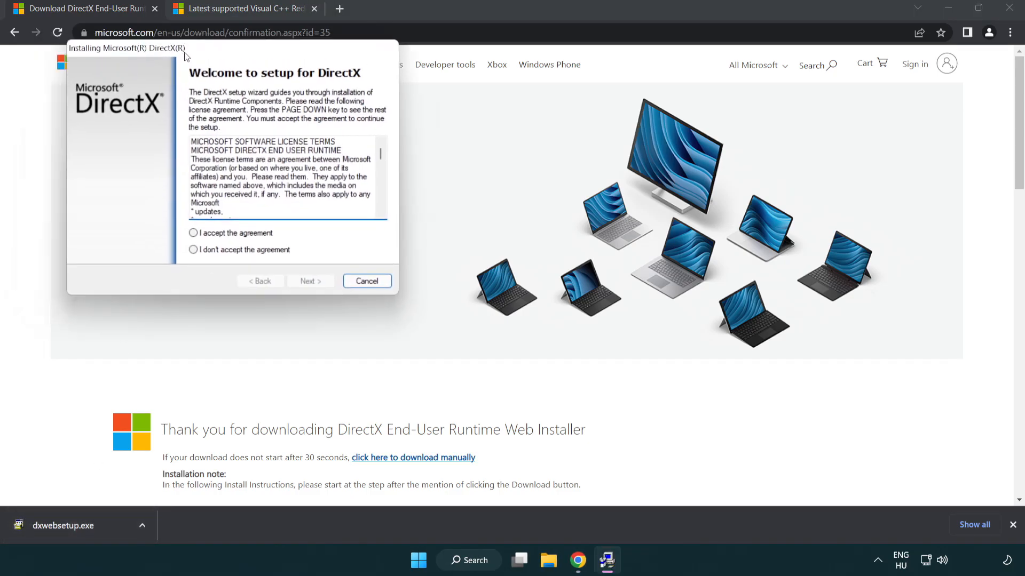
drag(128, 47, 392, 154)
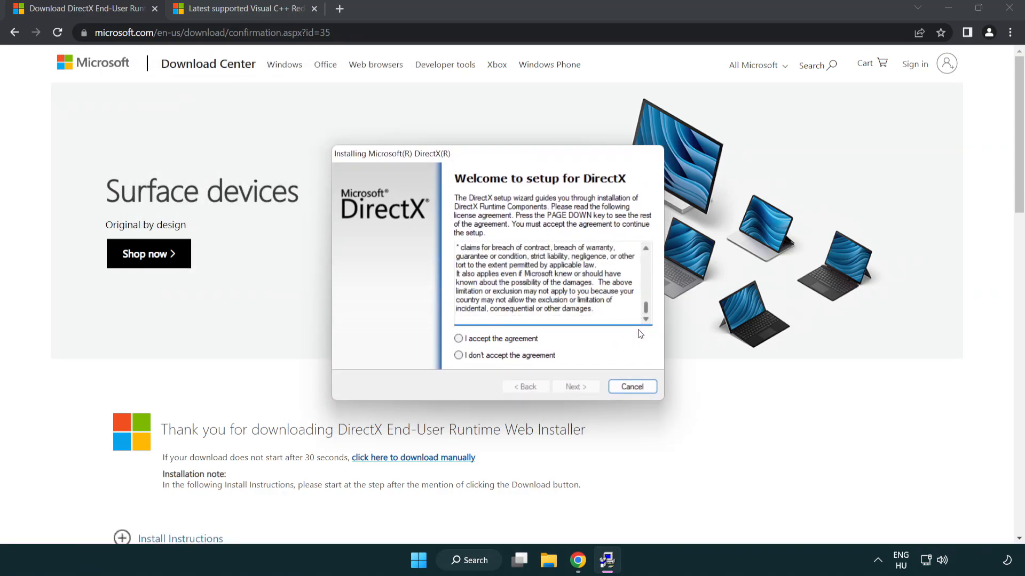
click(459, 338)
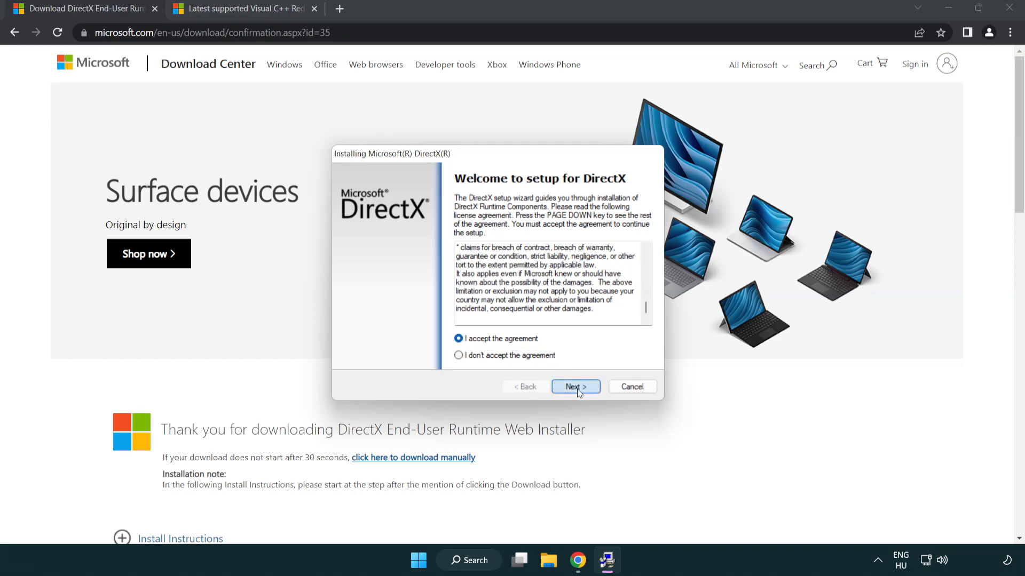
click(574, 387)
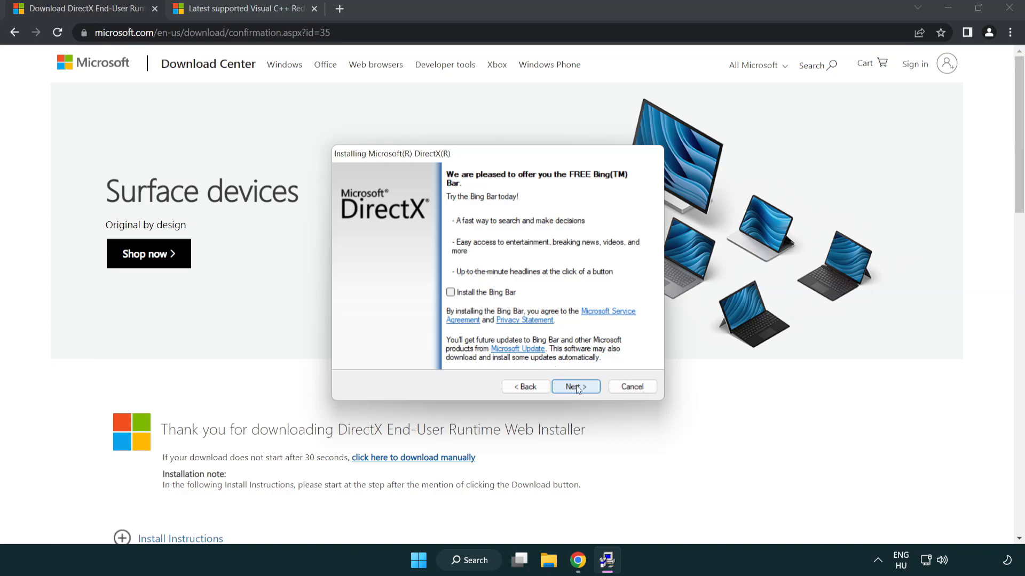
click(574, 387)
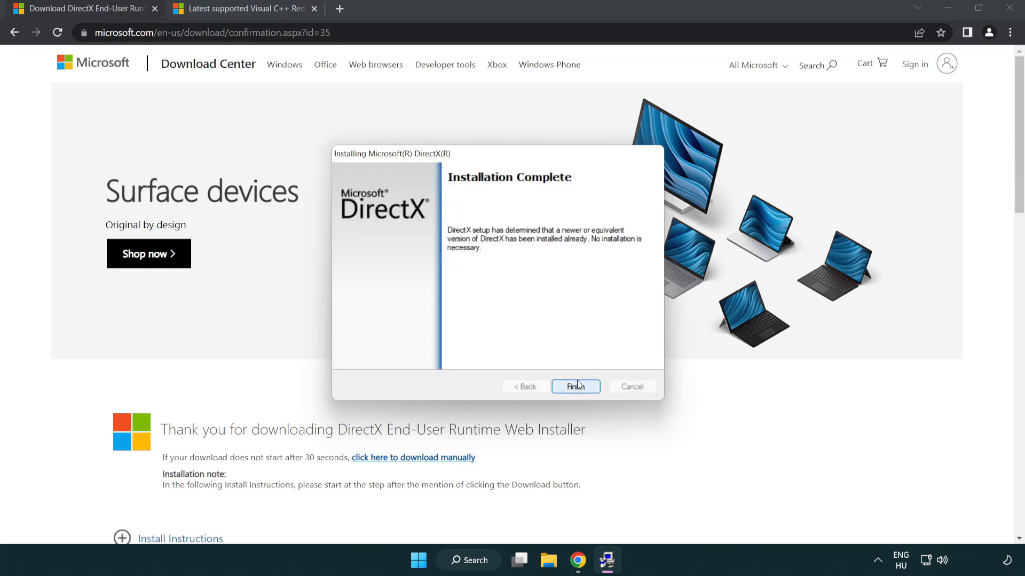
click(573, 386)
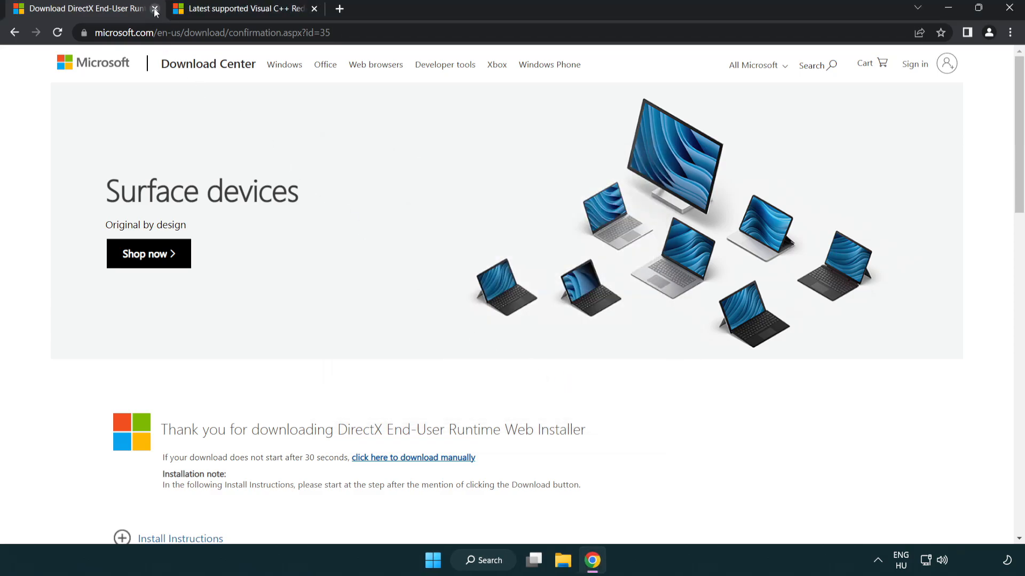
Step: Close the DirectX tab and download the vc_redist installers from the Visual Studio 2015–2022 table
click(155, 8)
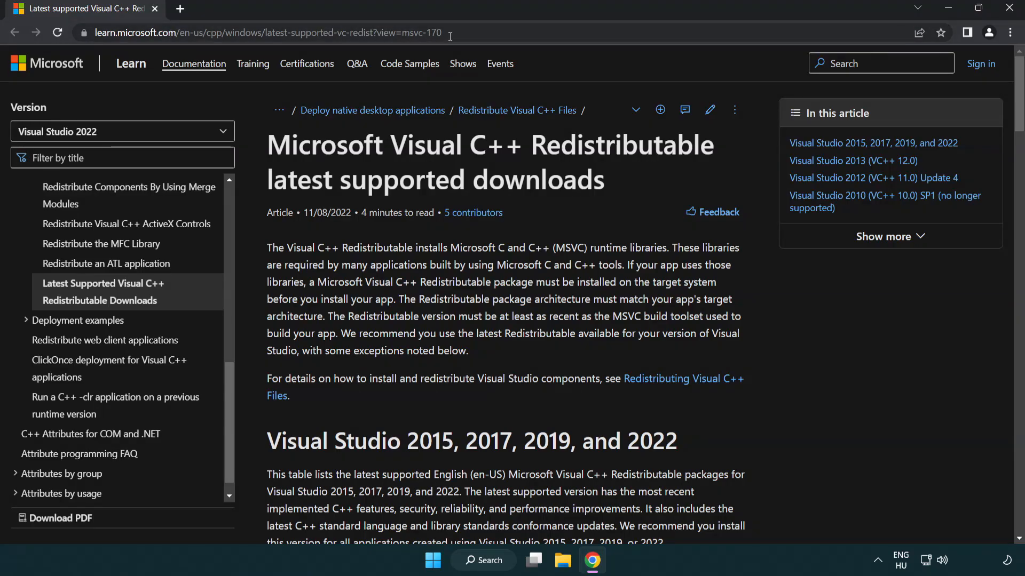
click(261, 33)
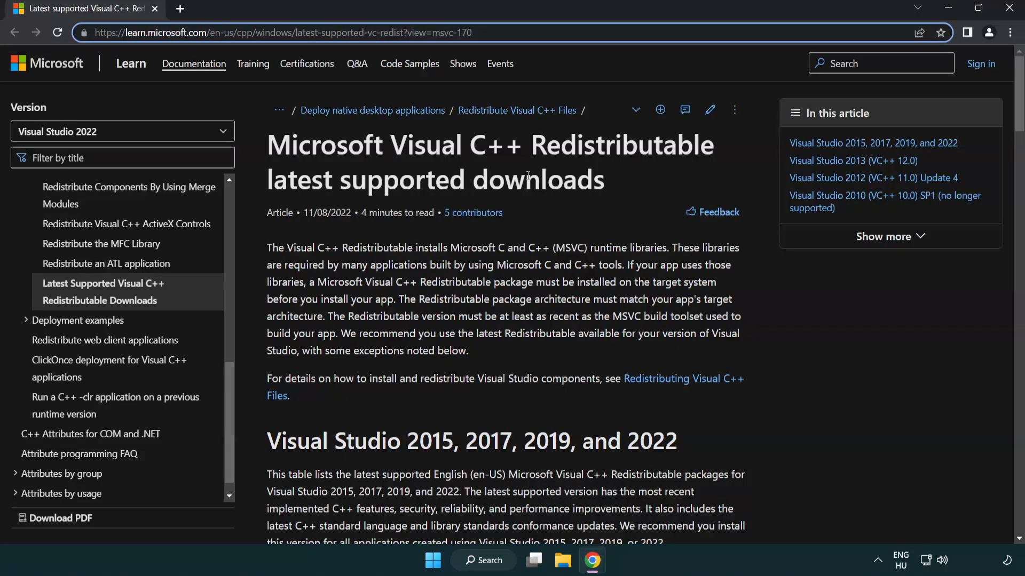
scroll(down, 3)
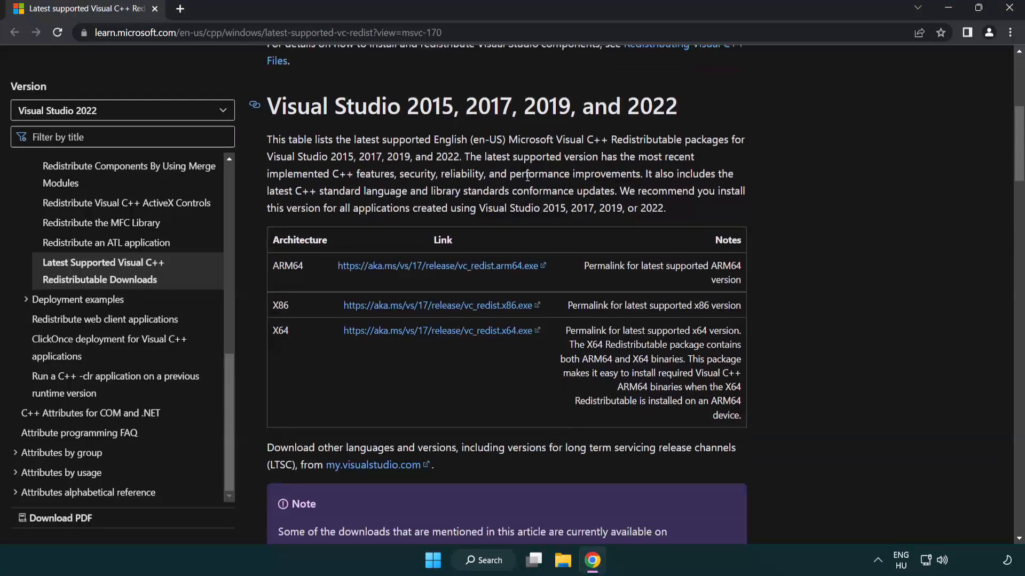
mouse_move(418, 266)
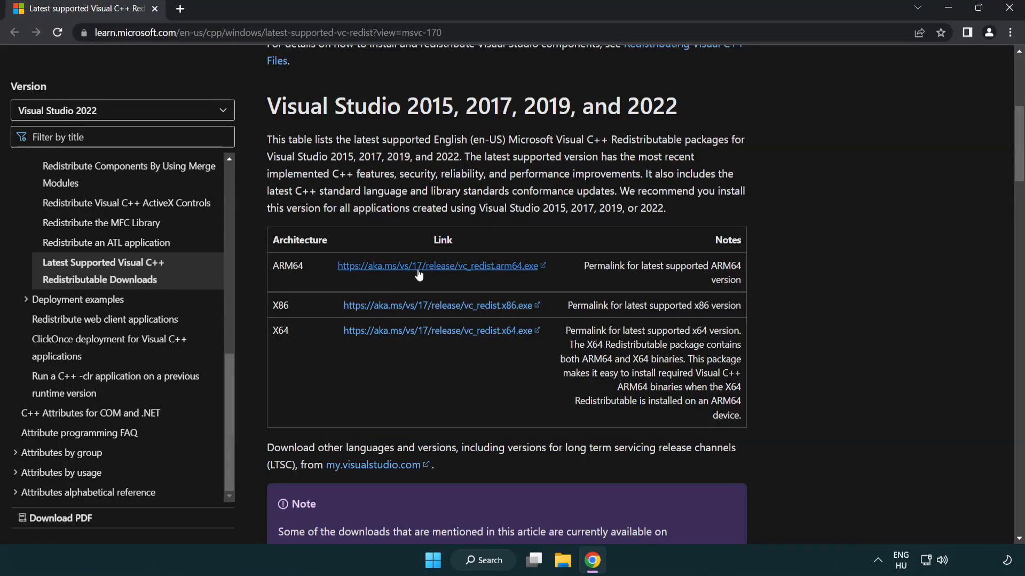
click(441, 265)
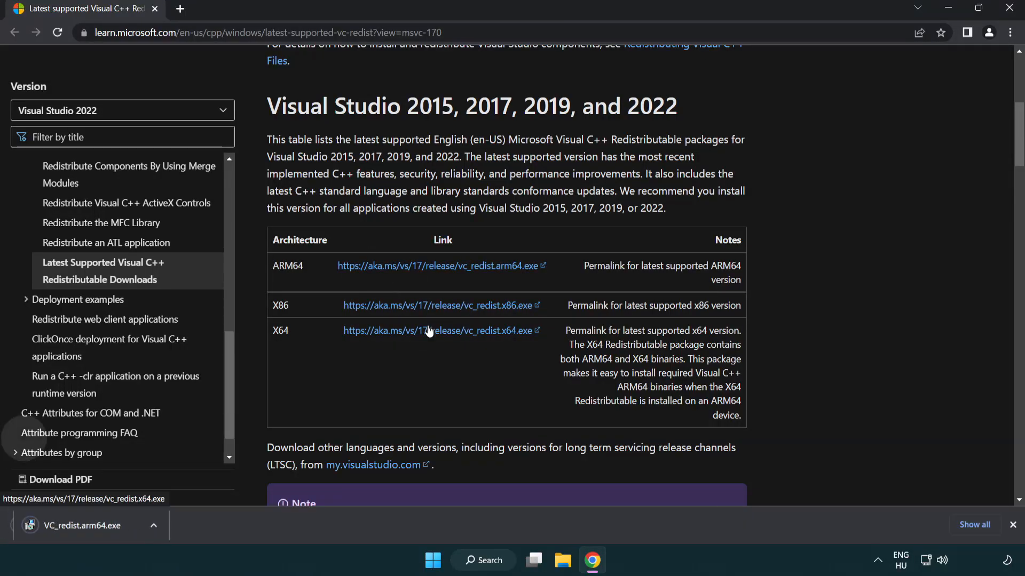
click(440, 330)
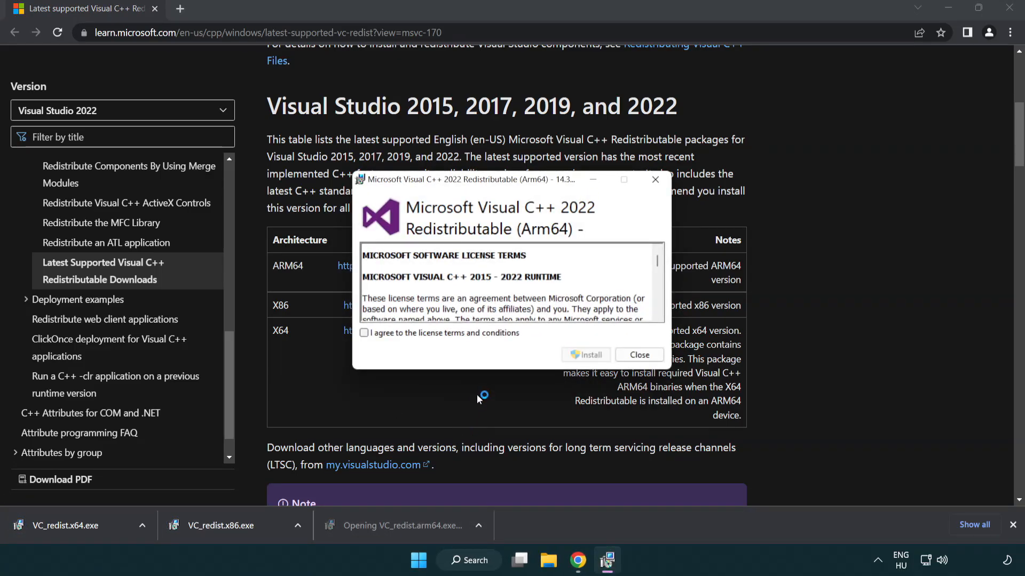
Step: Agree to the terms and try installing VC_redist.arm64.exe, closing it after it fails
scroll(down, 3)
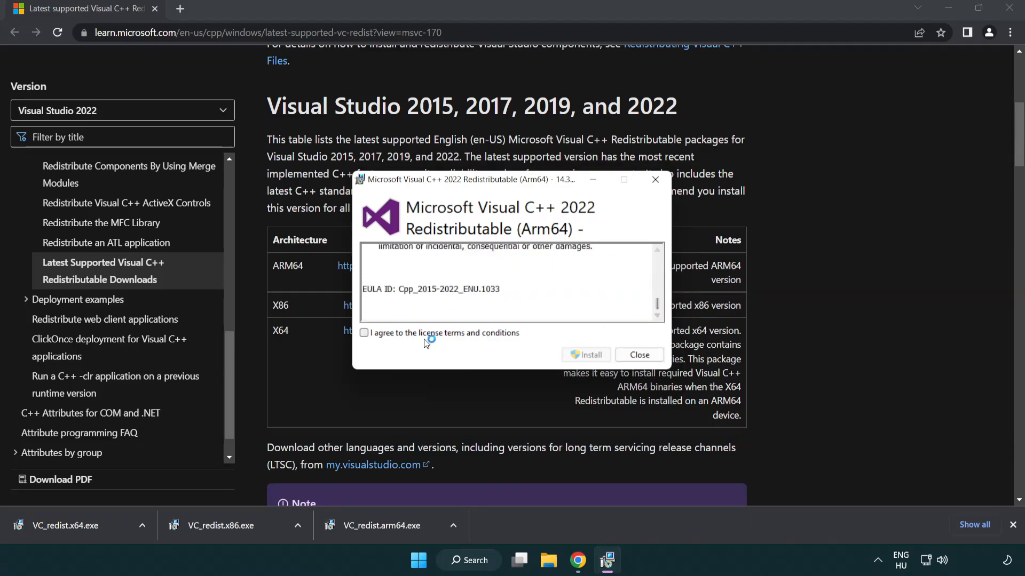
click(364, 332)
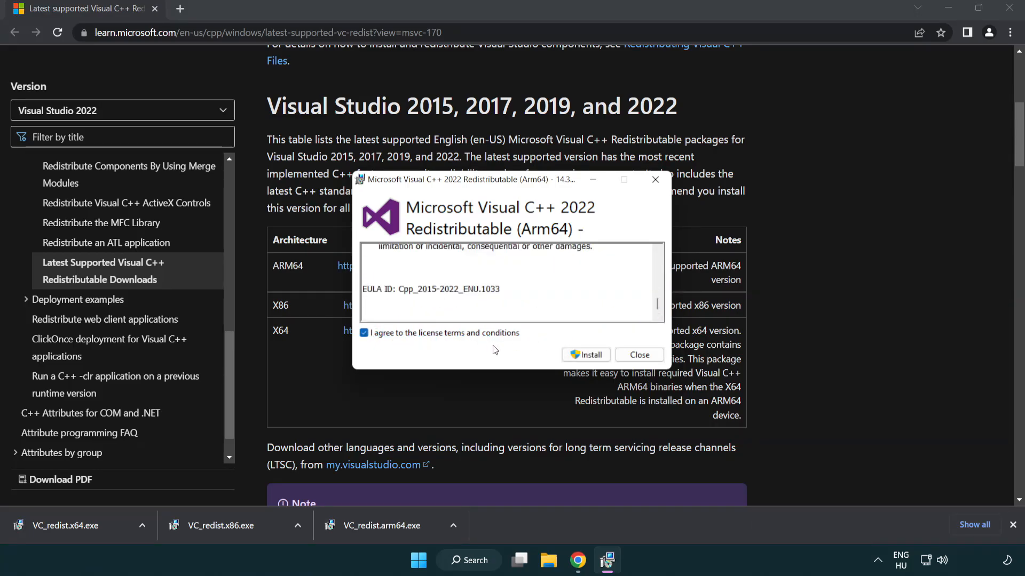
mouse_move(585, 355)
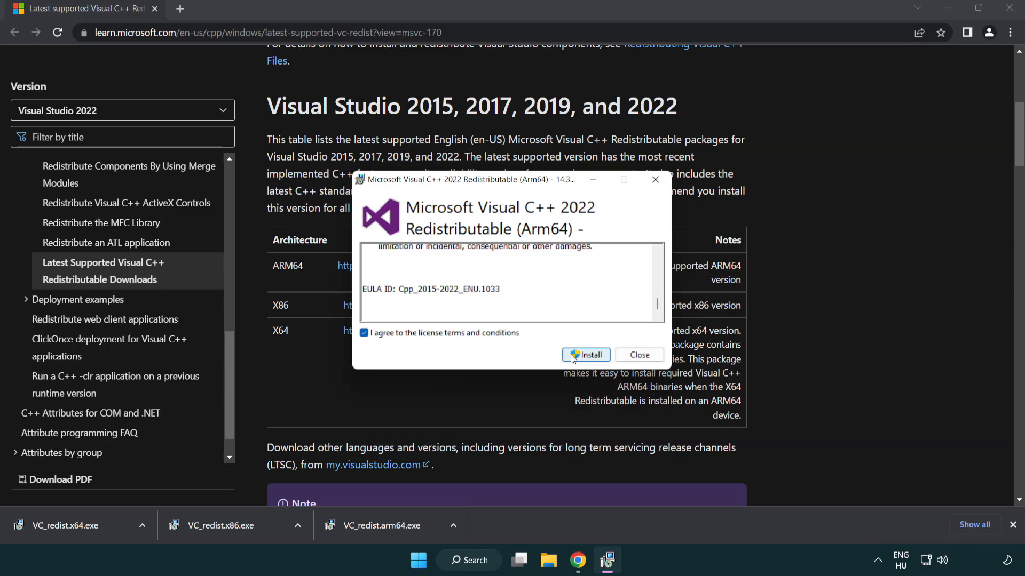
click(585, 355)
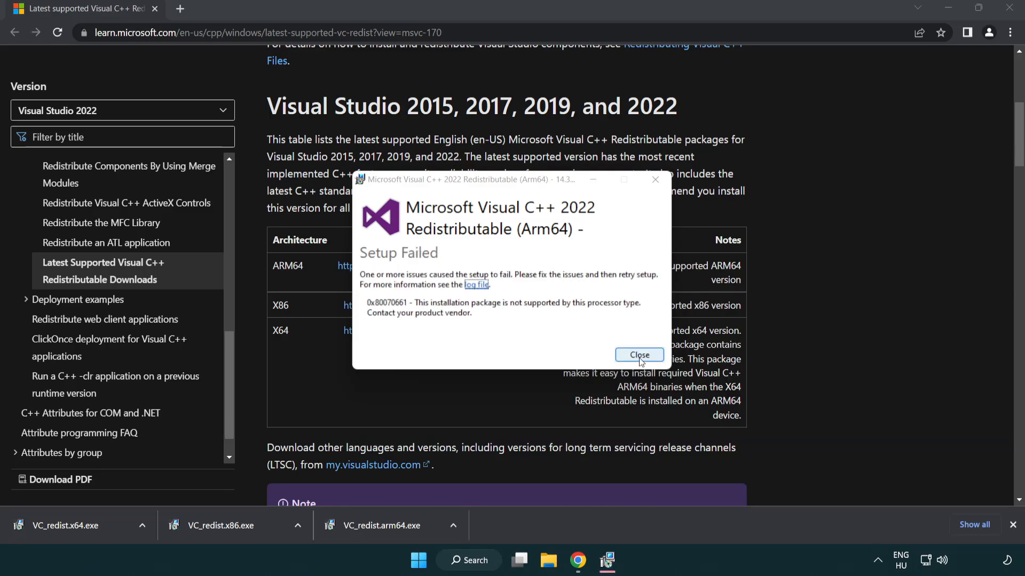
click(638, 355)
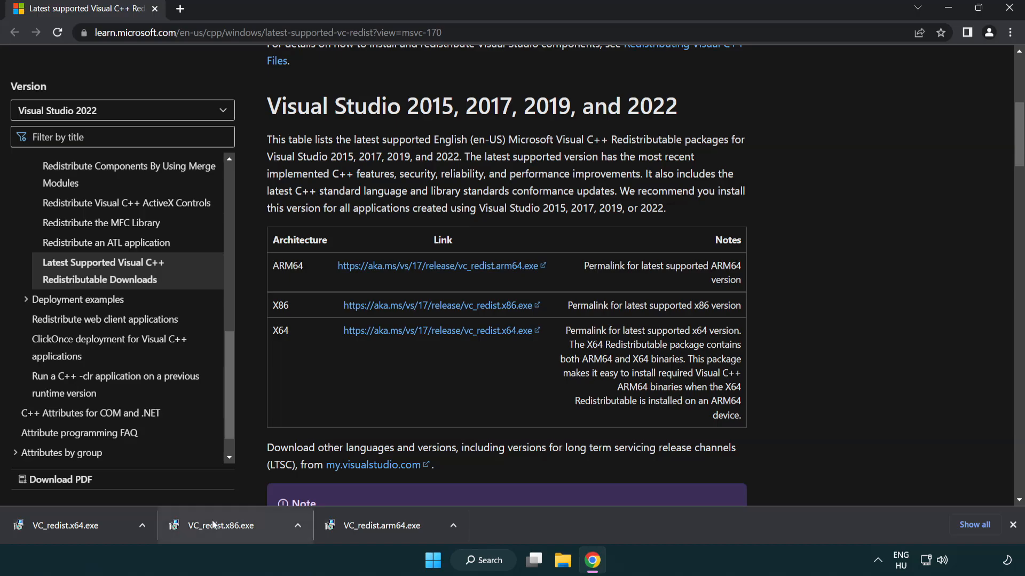
mouse_move(229, 535)
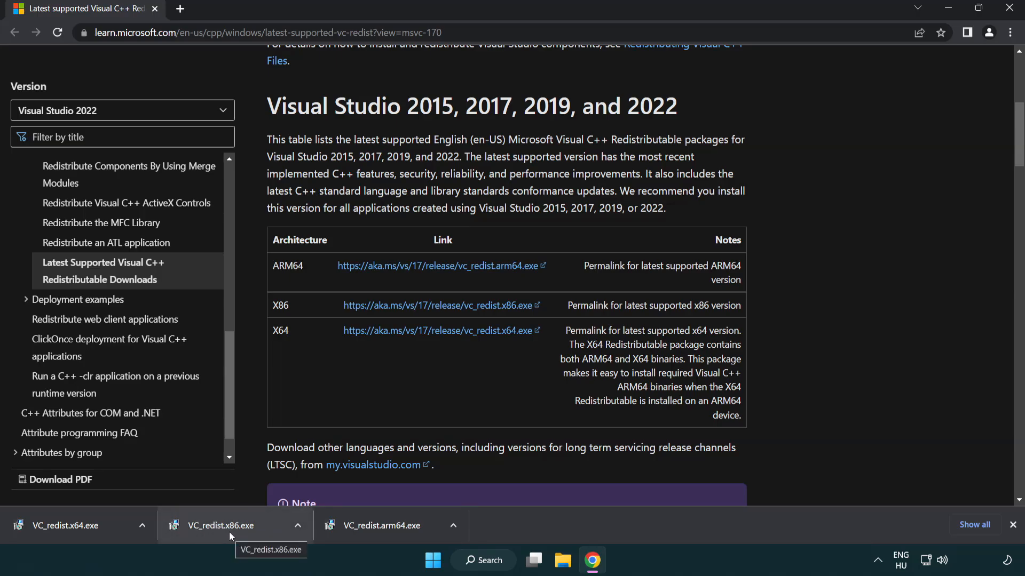
Step: Install VC_redist.x86.exe and VC_redist.x64.exe, closing each after success without restarting
click(222, 525)
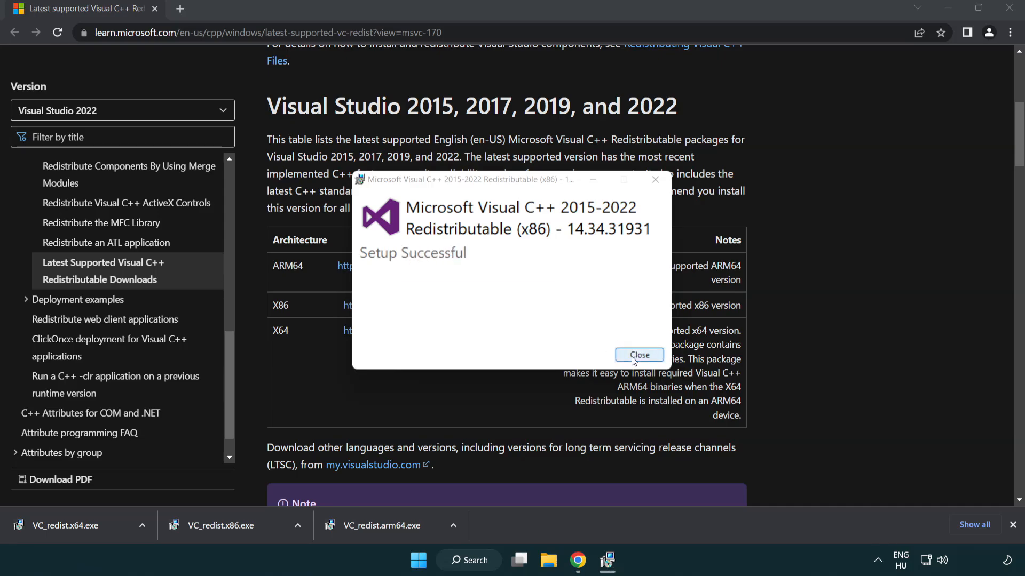
click(638, 355)
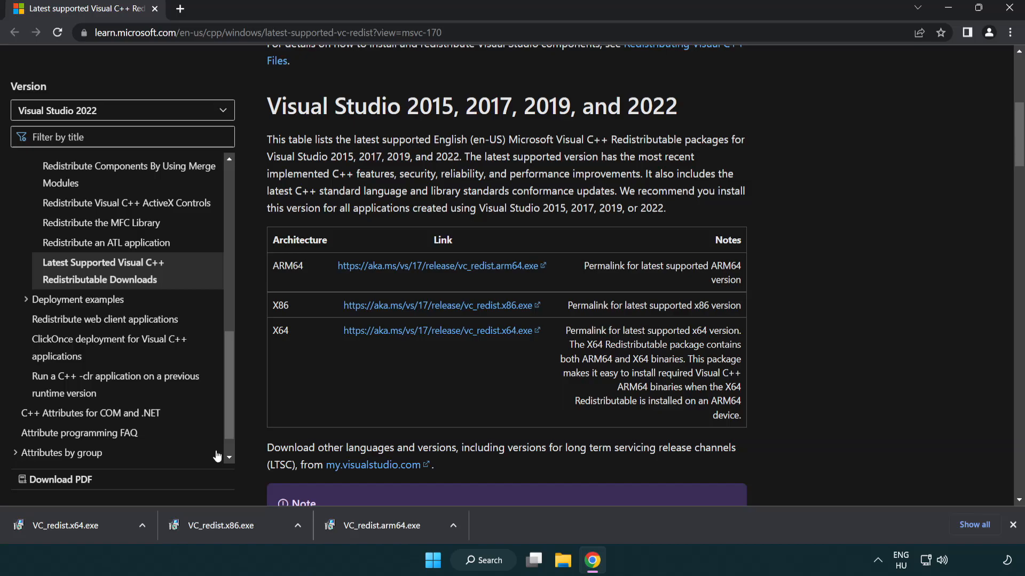
click(76, 525)
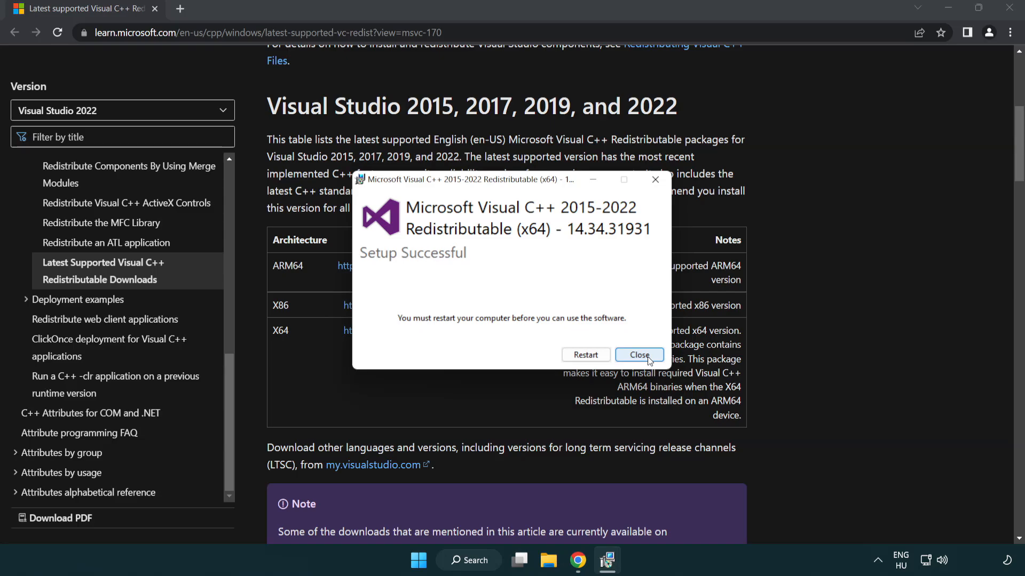
click(637, 355)
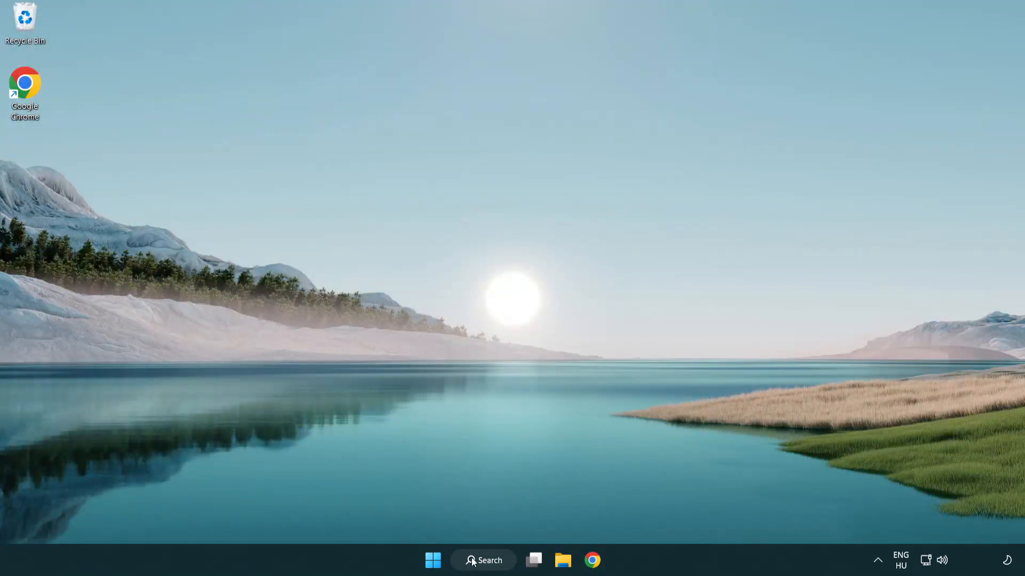
Step: Search for cmd and run Command Prompt as administrator
click(483, 560)
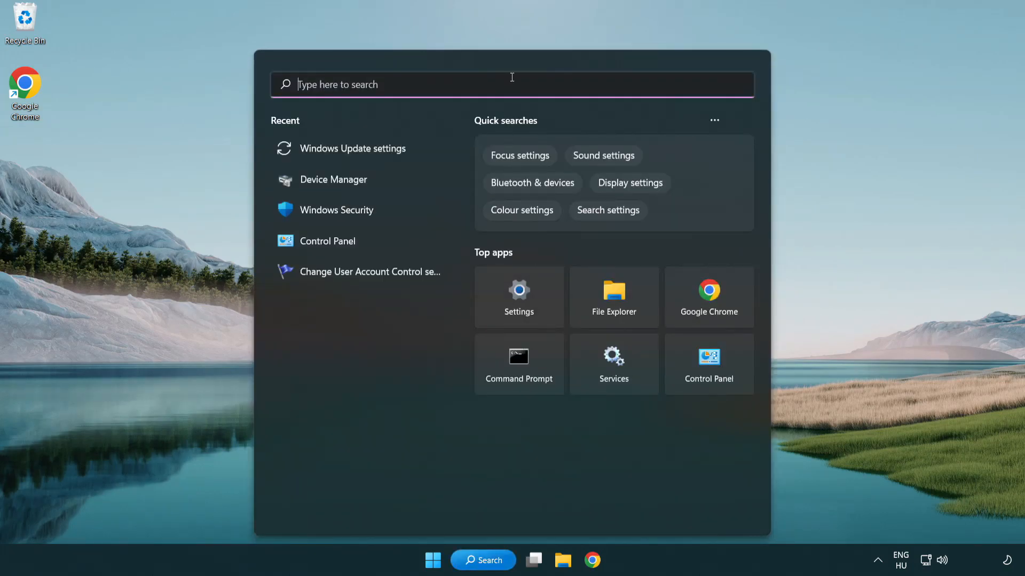
text(cmd)
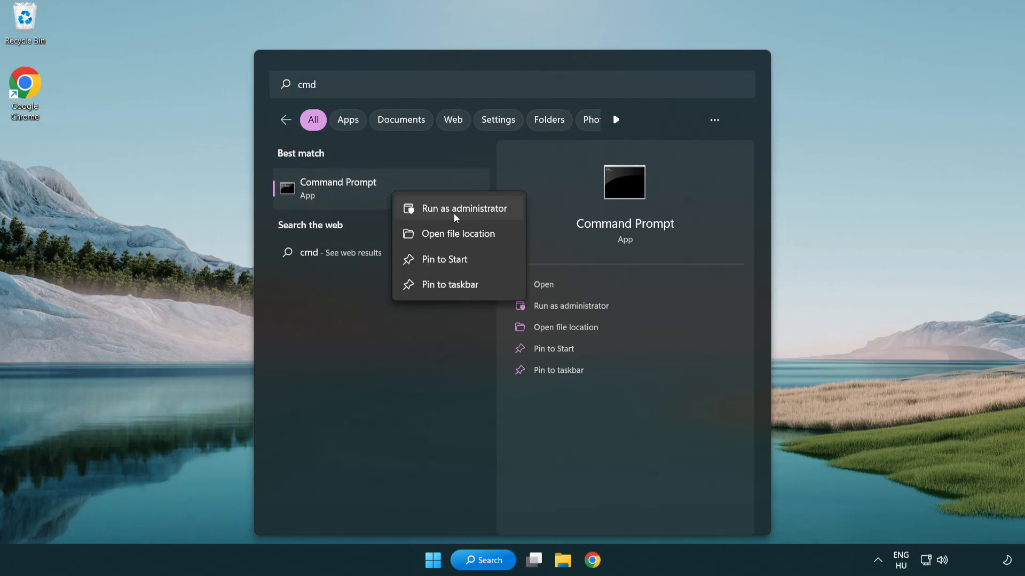
click(463, 208)
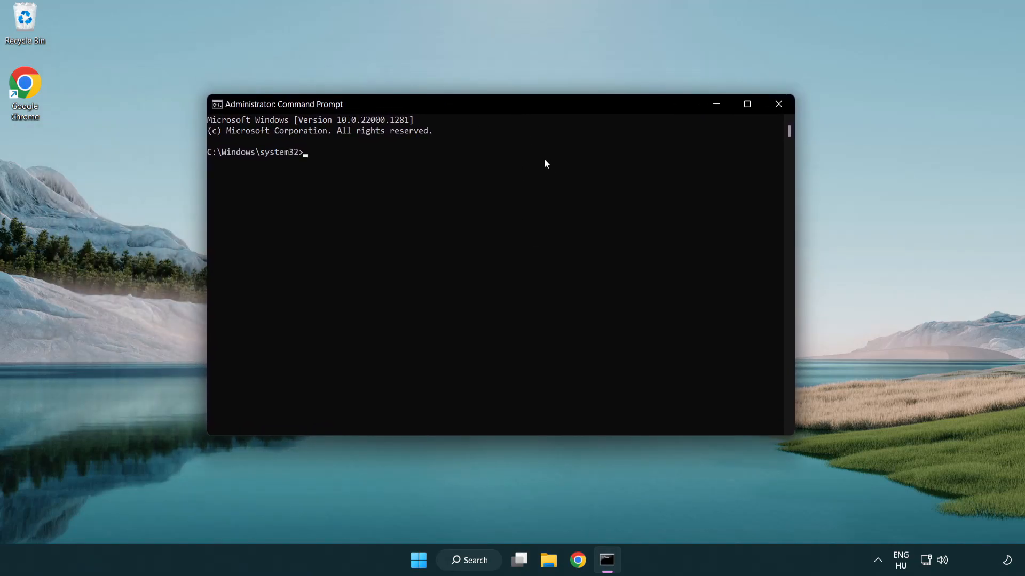
Step: Run sfc /scannow to 100% with no integrity violations, then close Command Prompt
text(sfc /)
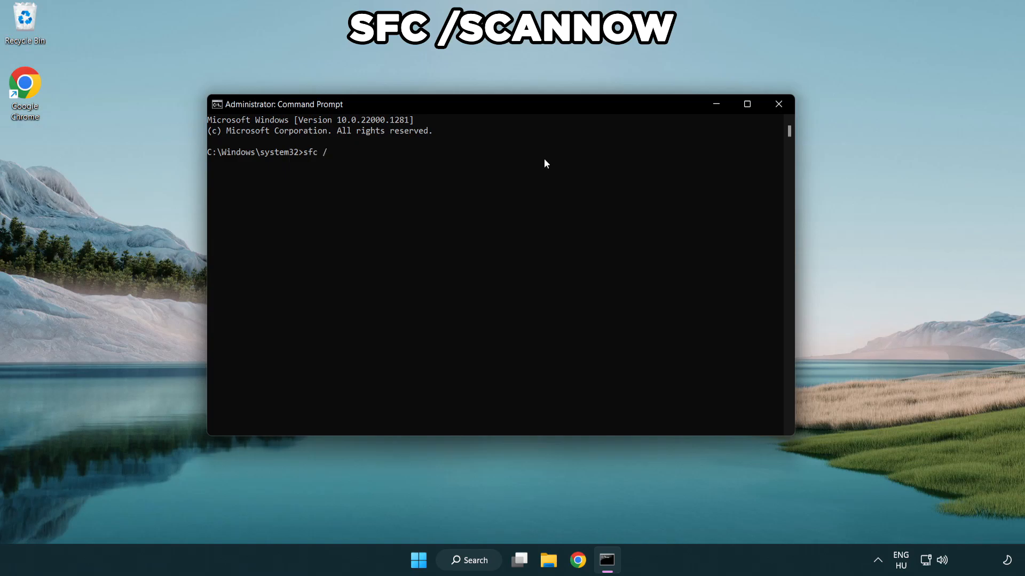
text(scannow)
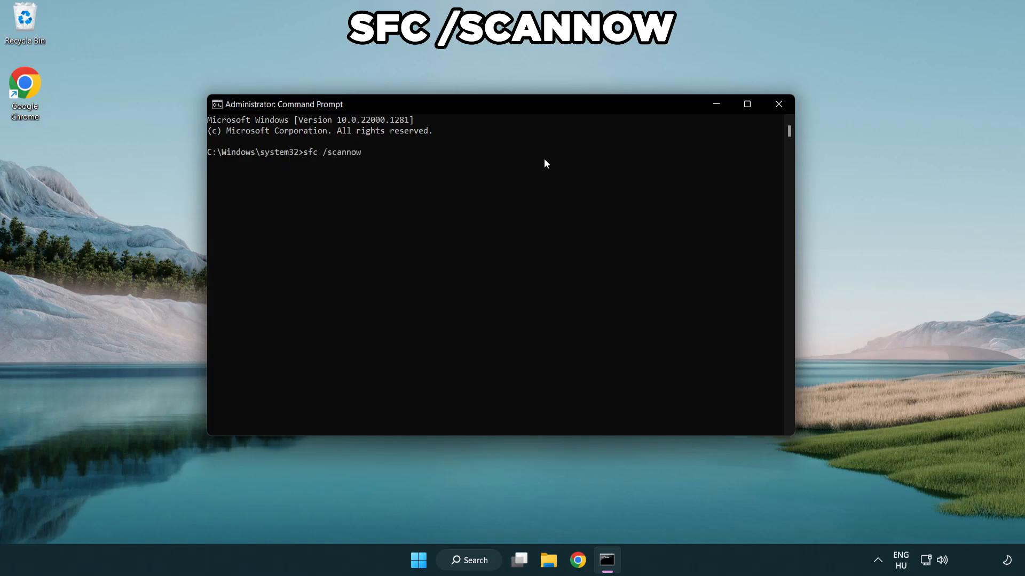
key(enter)
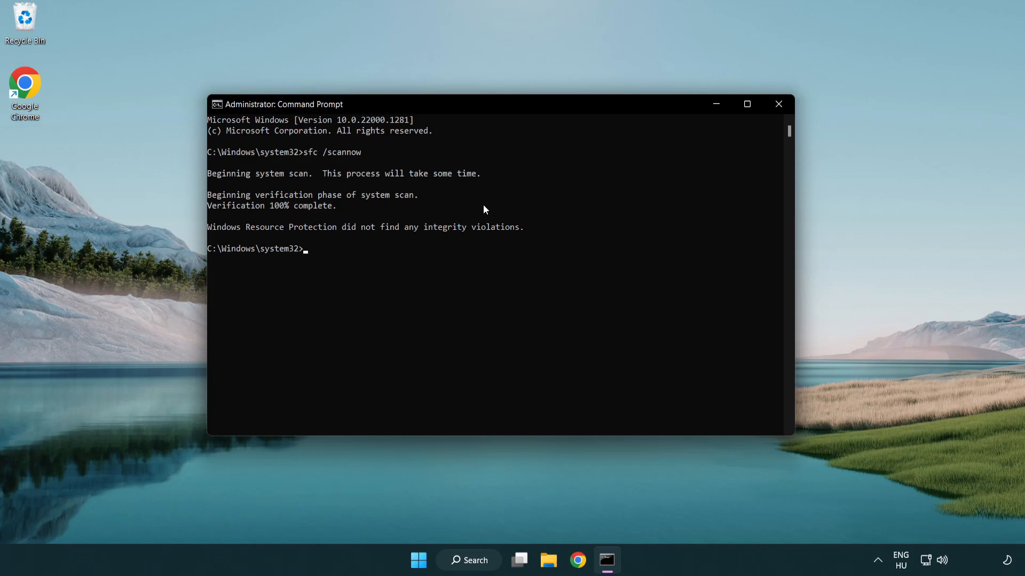
mouse_move(492, 177)
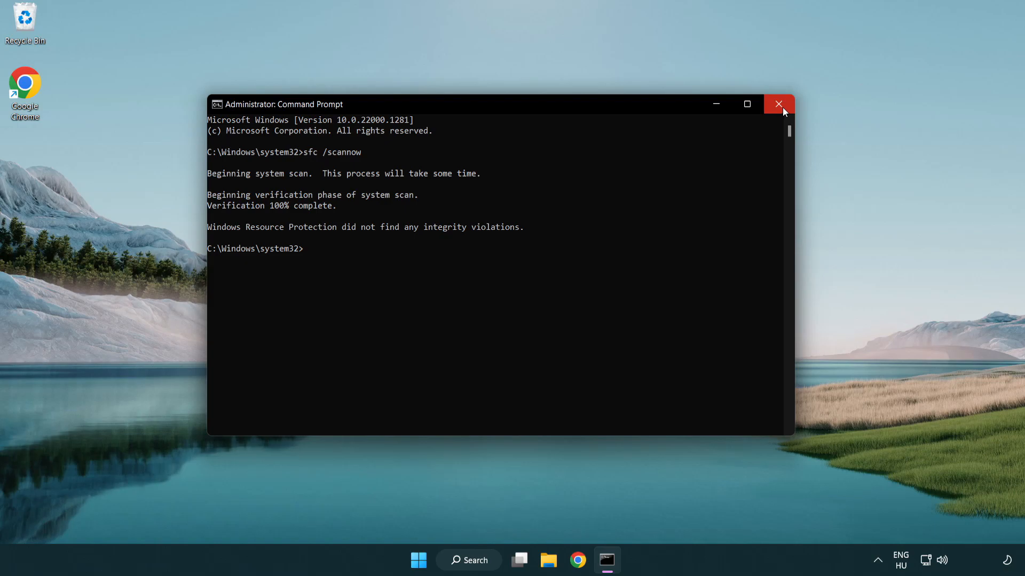
click(778, 105)
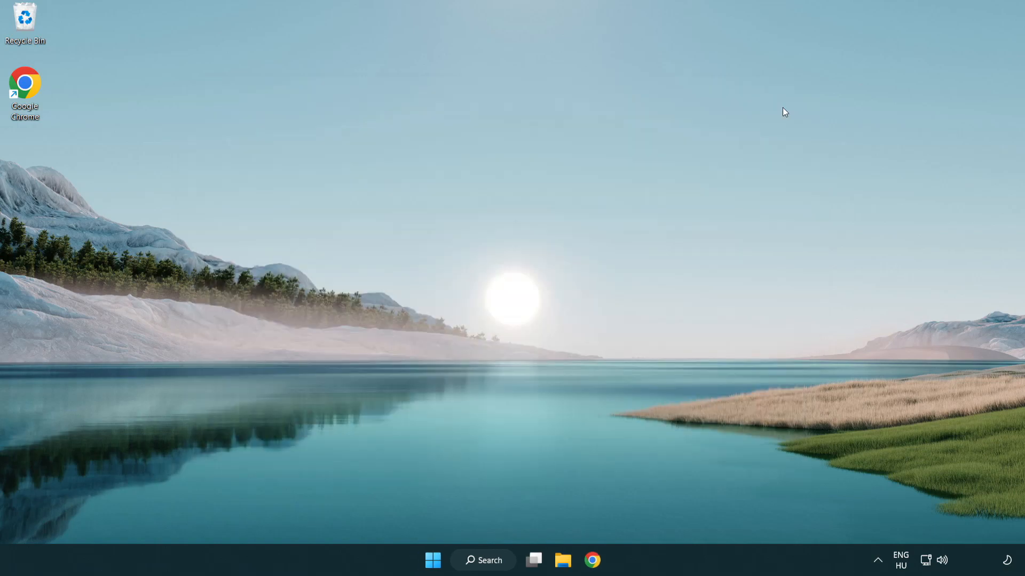
click(432, 560)
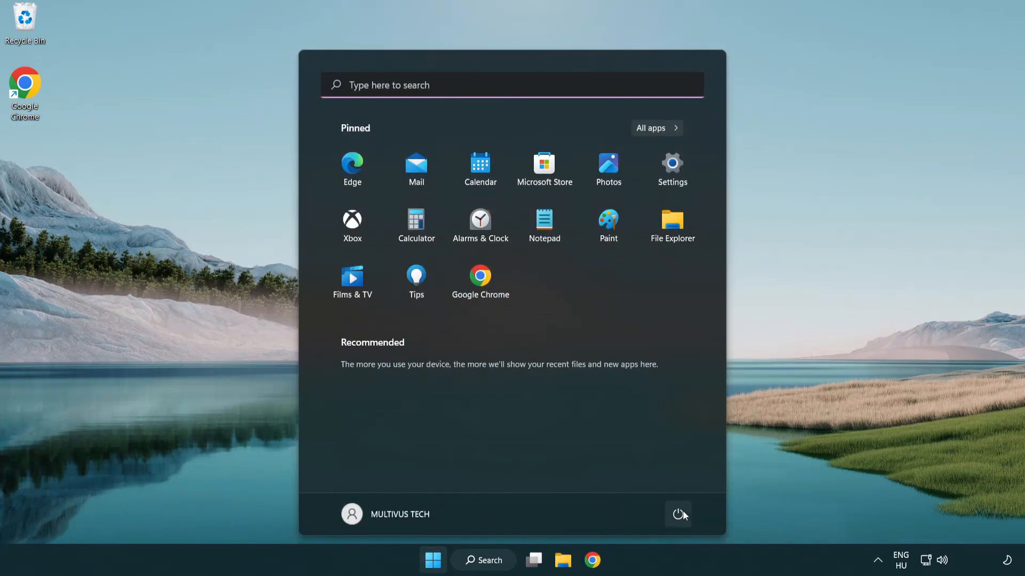
click(678, 514)
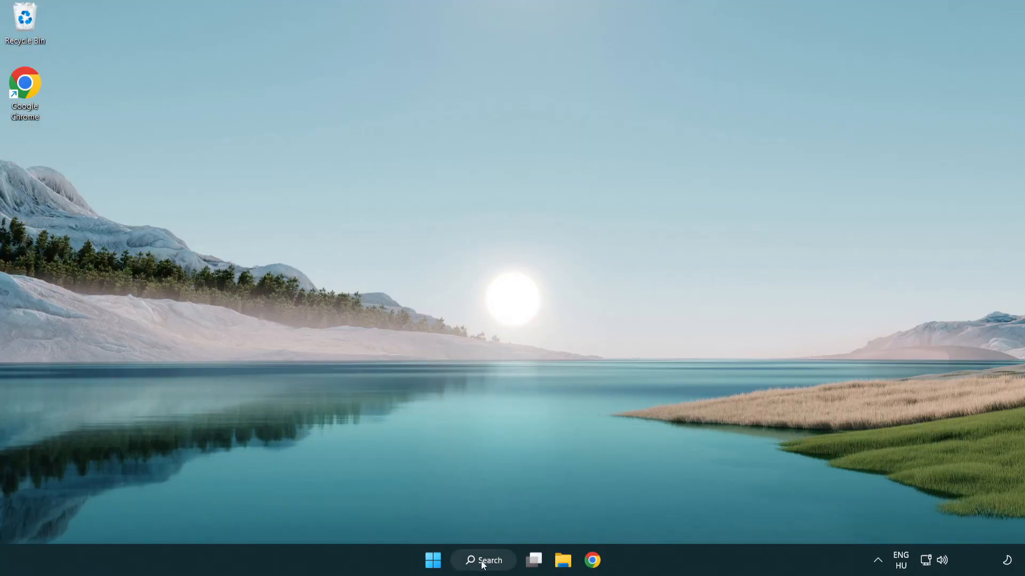
Step: Search for 'security' and launch the Windows Security best match
click(483, 559)
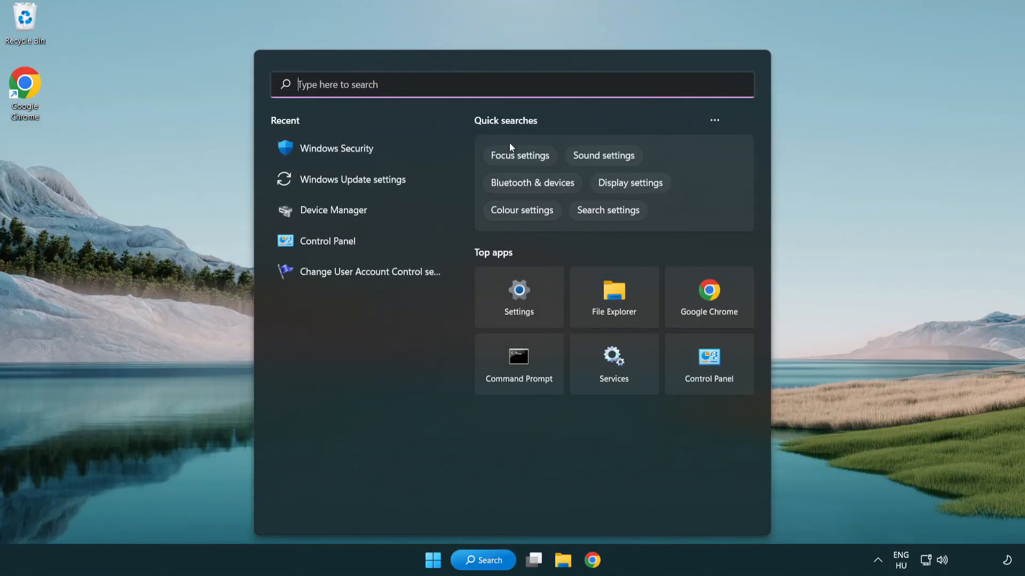
text(securi)
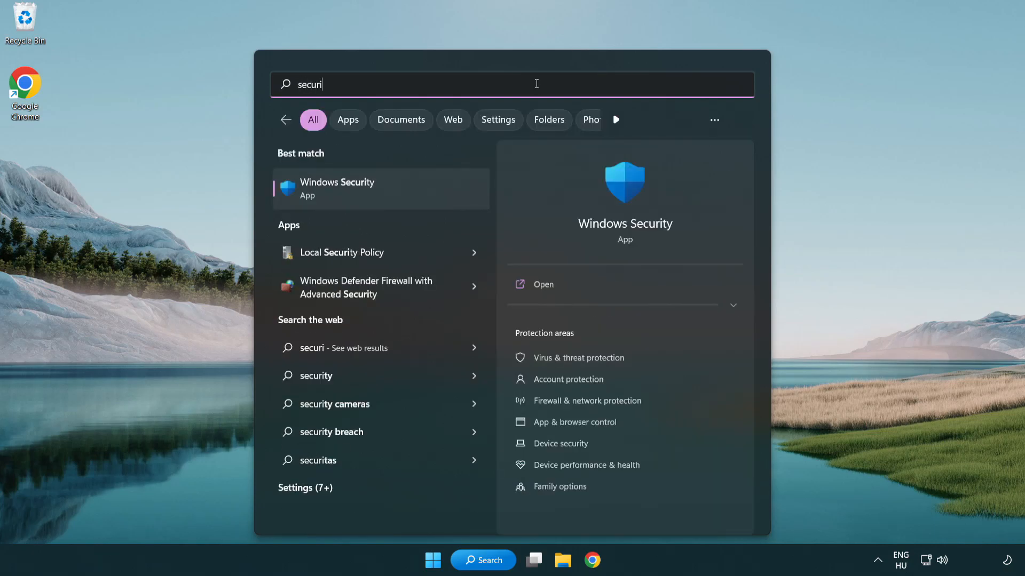
text(ty)
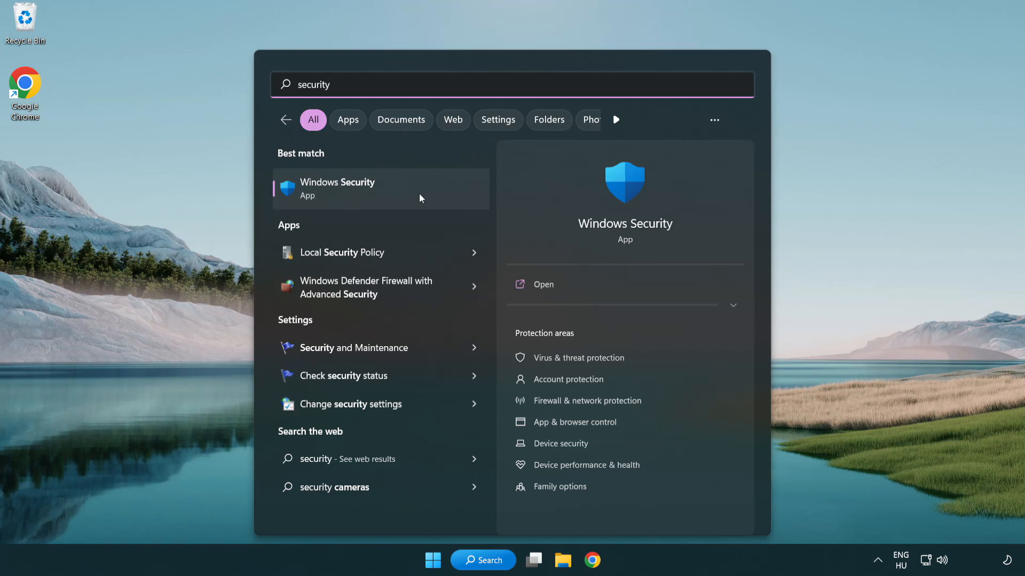
click(337, 189)
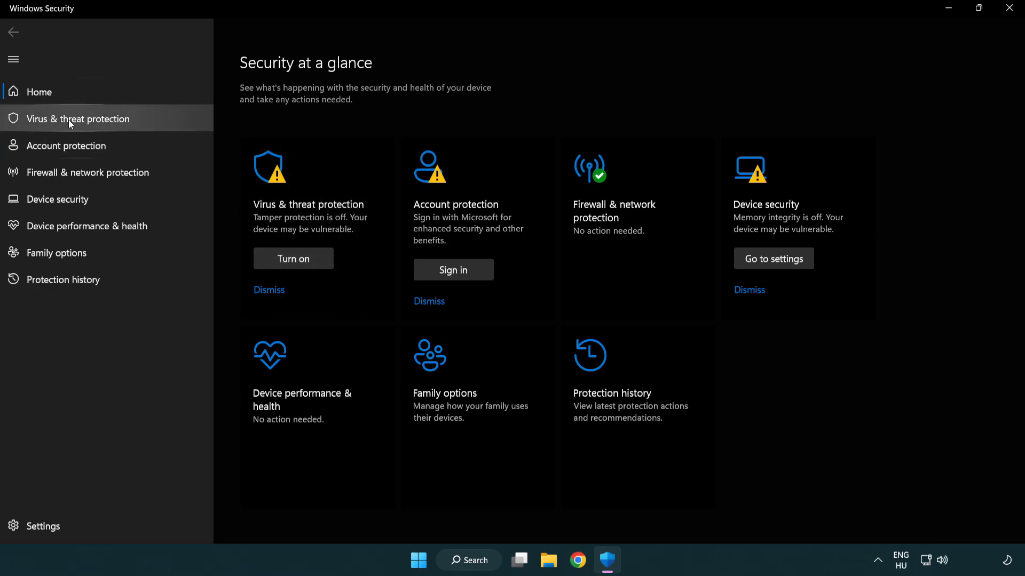
mouse_move(156, 123)
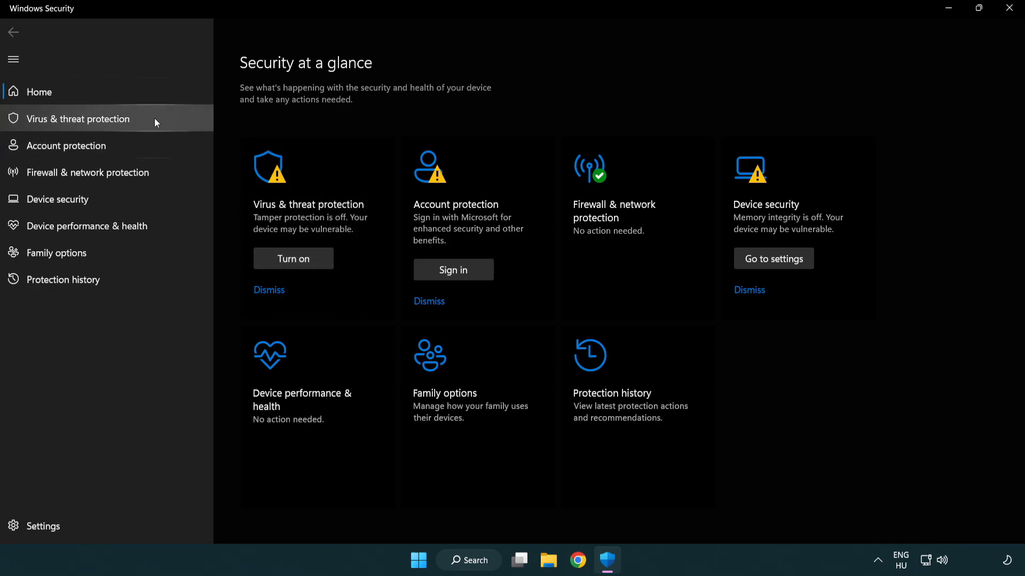
Step: Go to Virus & threat protection > Manage settings > Add or remove exclusions
click(77, 118)
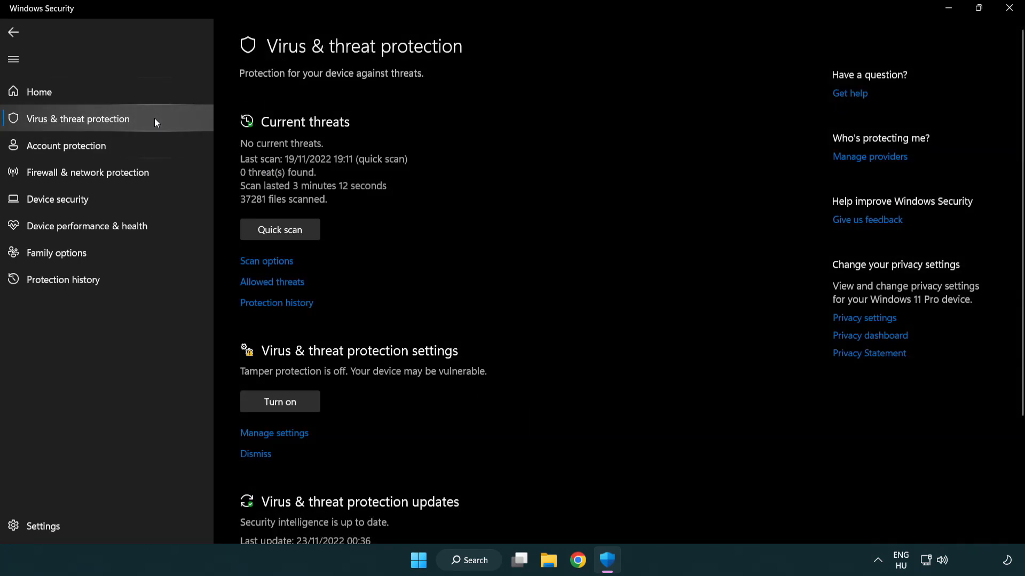
scroll(down, 3)
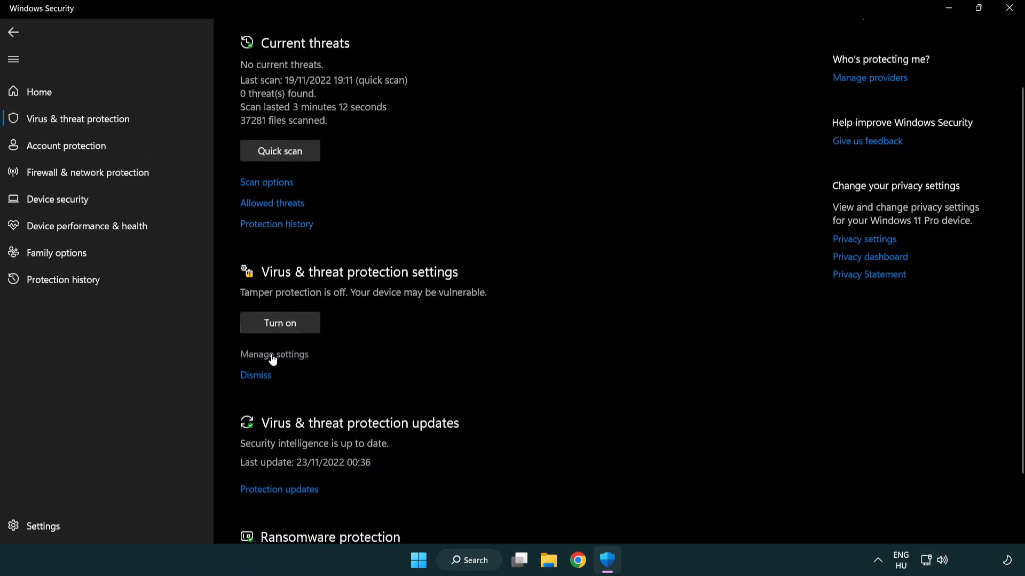
click(273, 355)
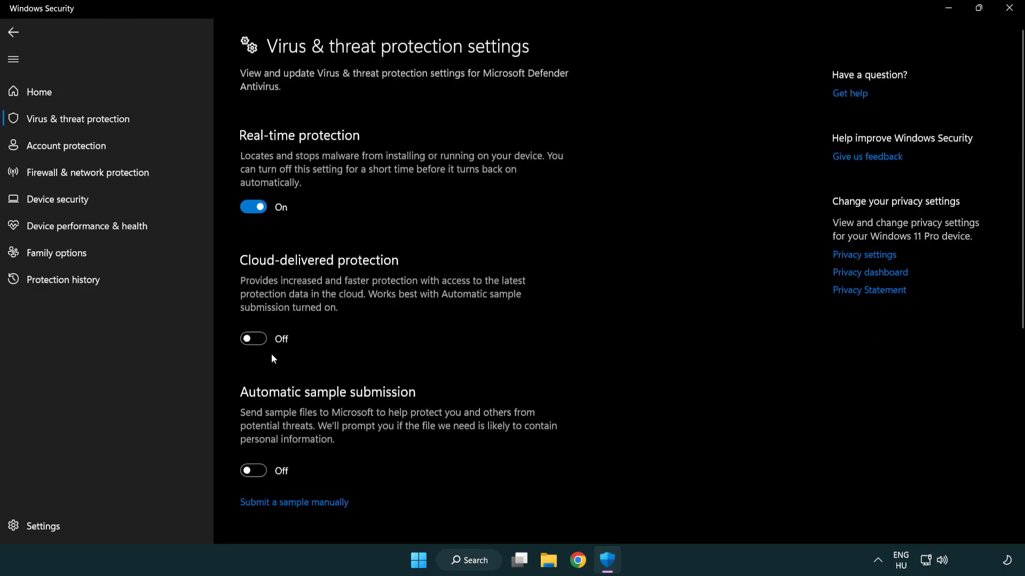
scroll(down, 3)
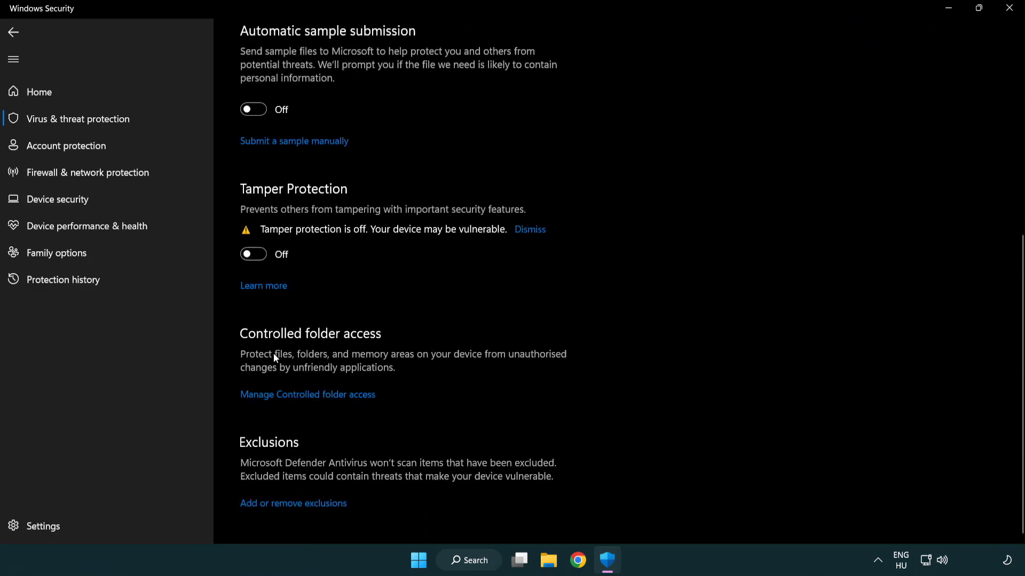
mouse_move(265, 515)
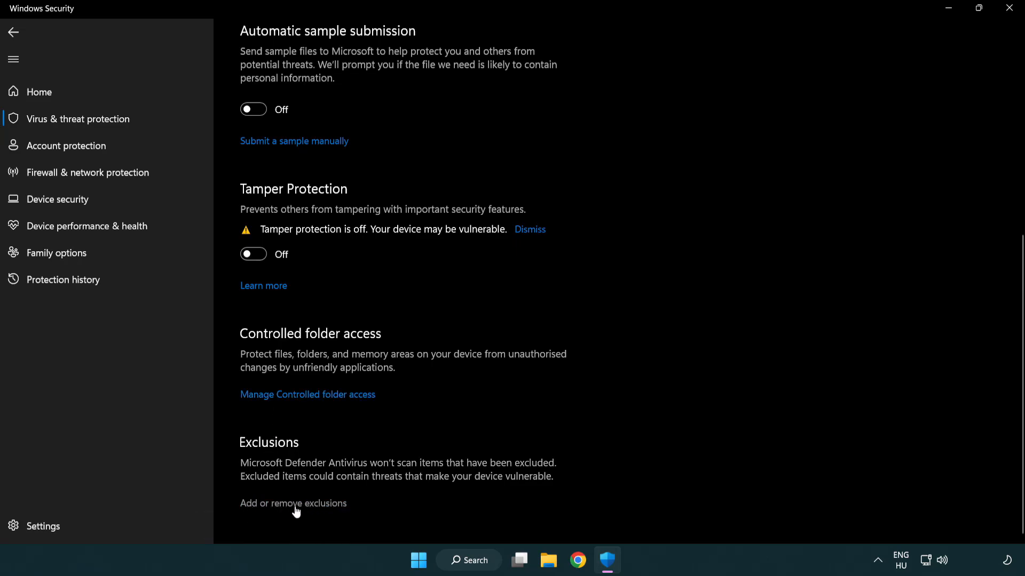
click(292, 504)
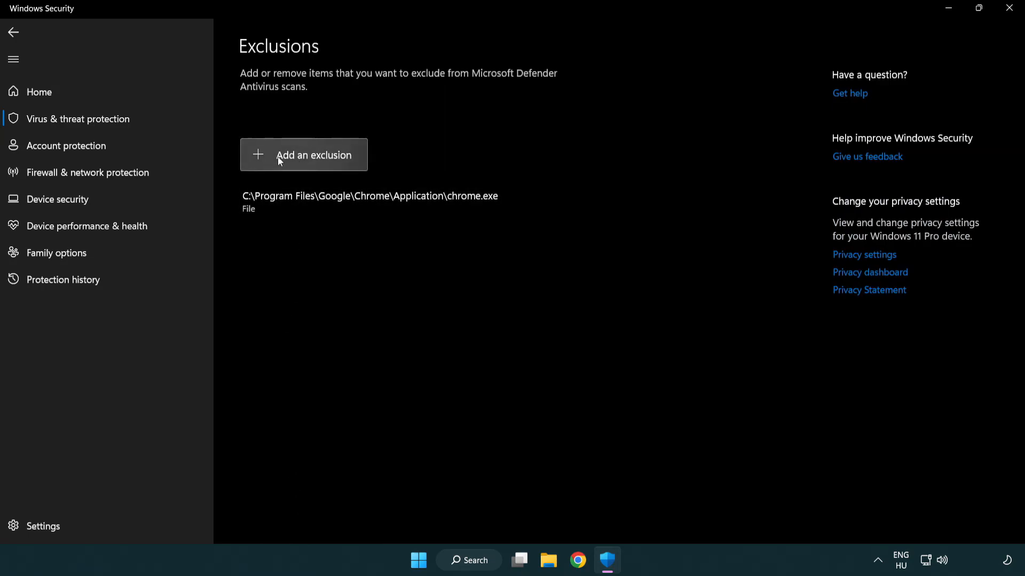
Step: Add a folder exclusion for C:\Program Files (x86)\NOT WORKING APP
click(303, 155)
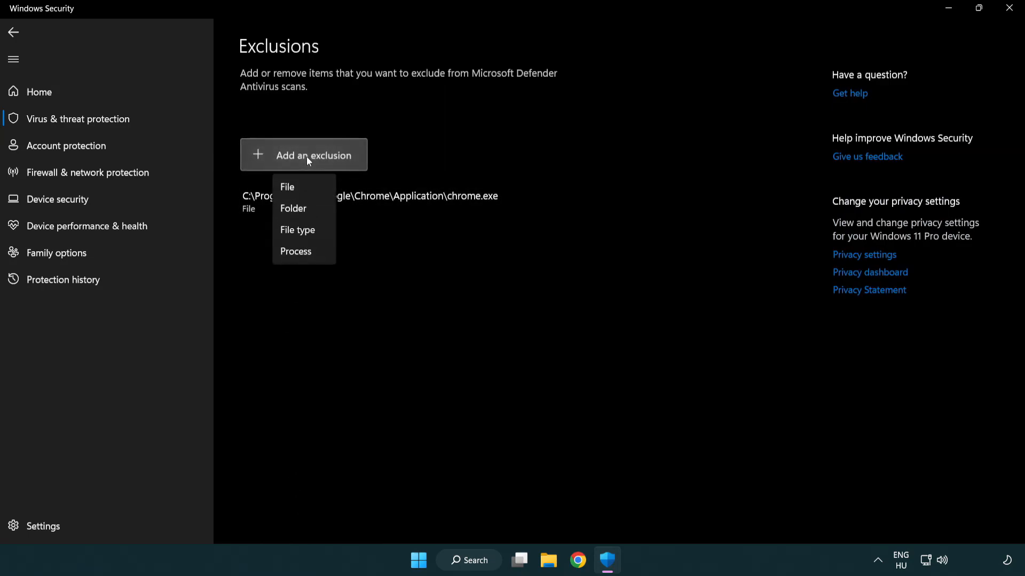
mouse_move(294, 209)
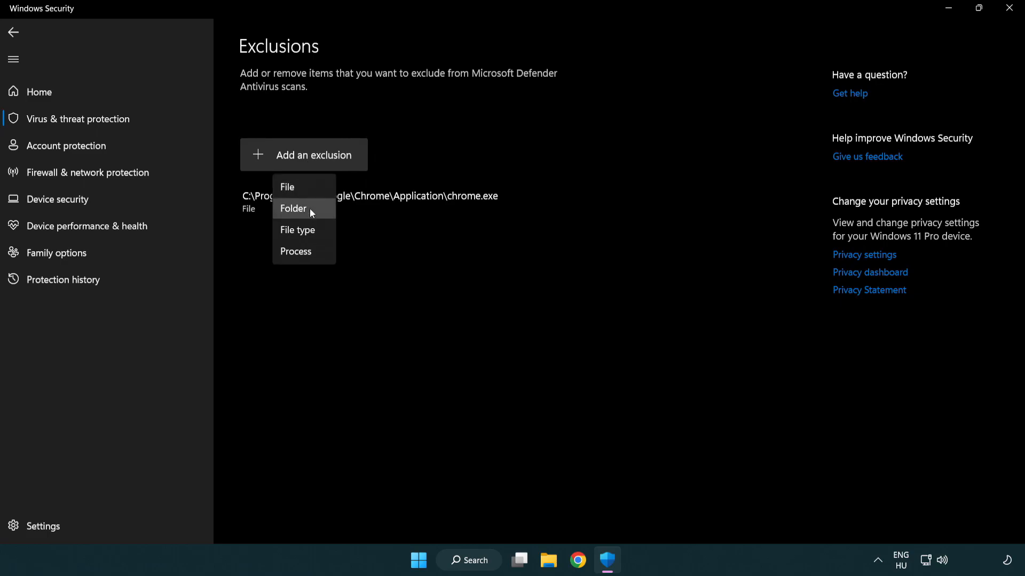
mouse_move(300, 187)
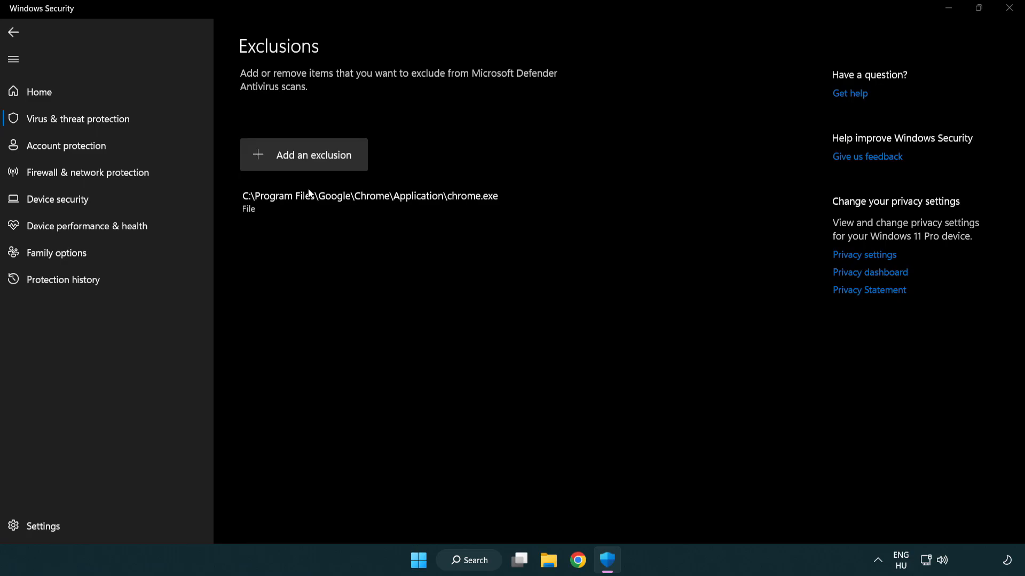
click(303, 155)
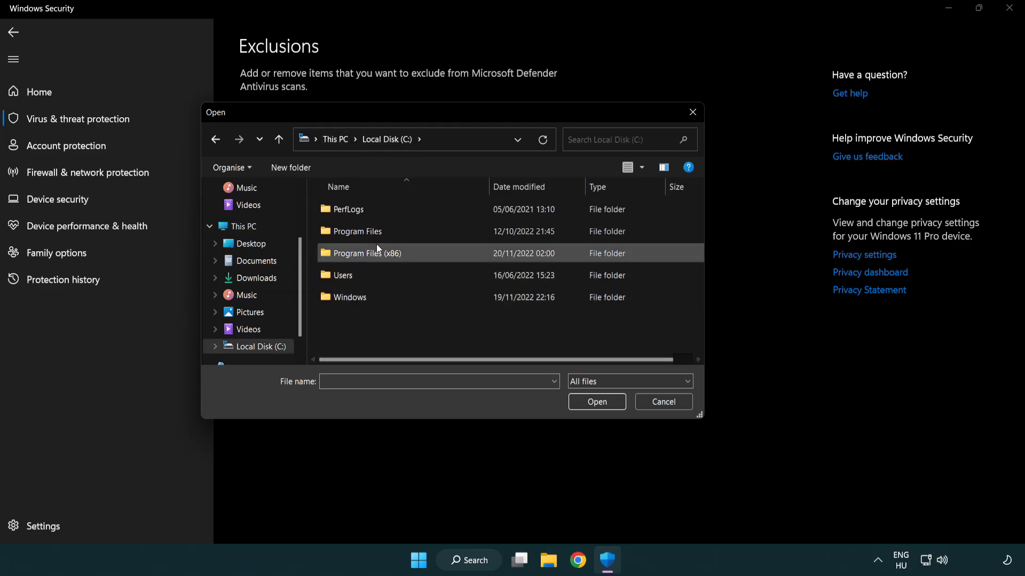
double_click(365, 253)
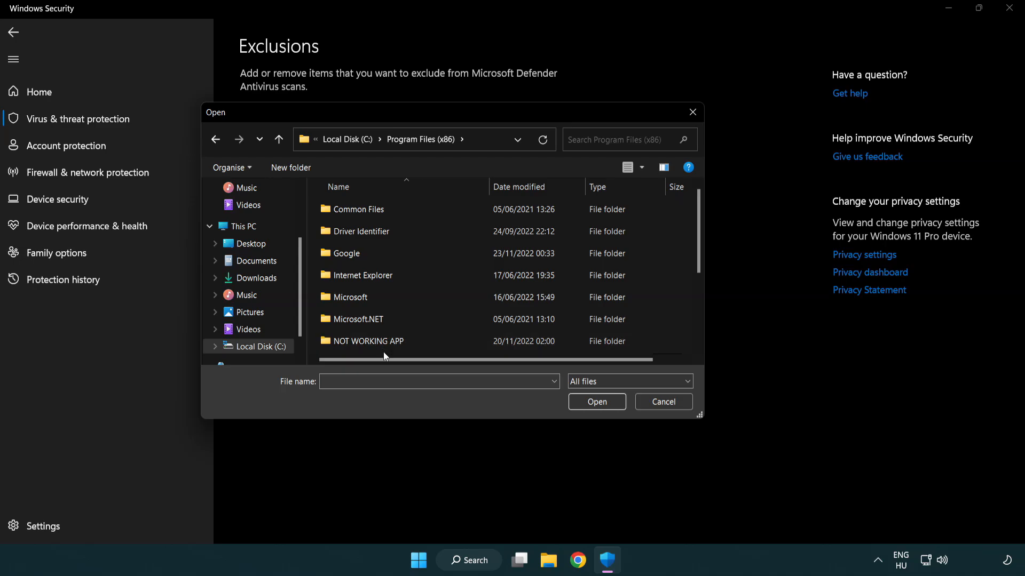
double_click(369, 341)
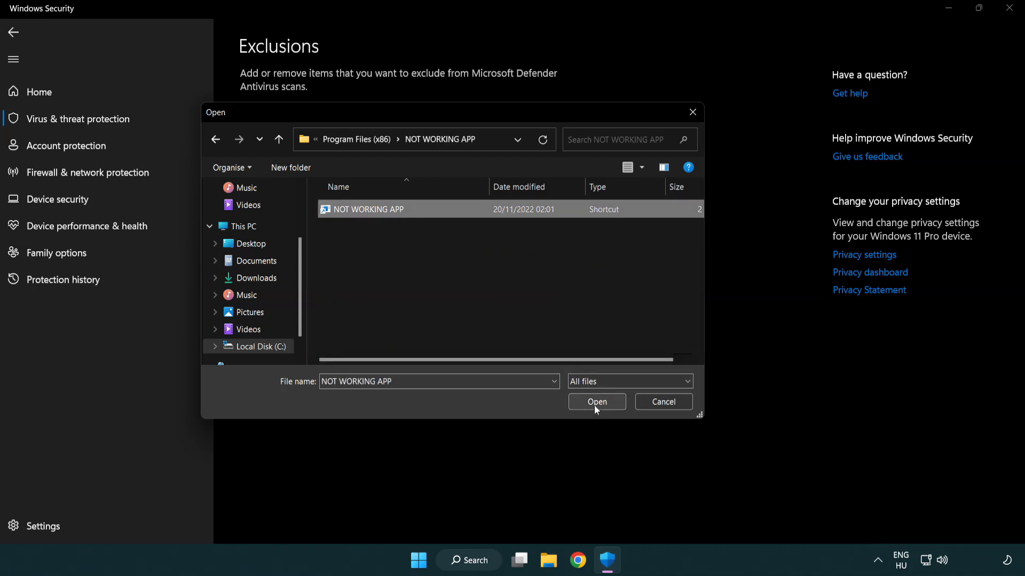
click(595, 401)
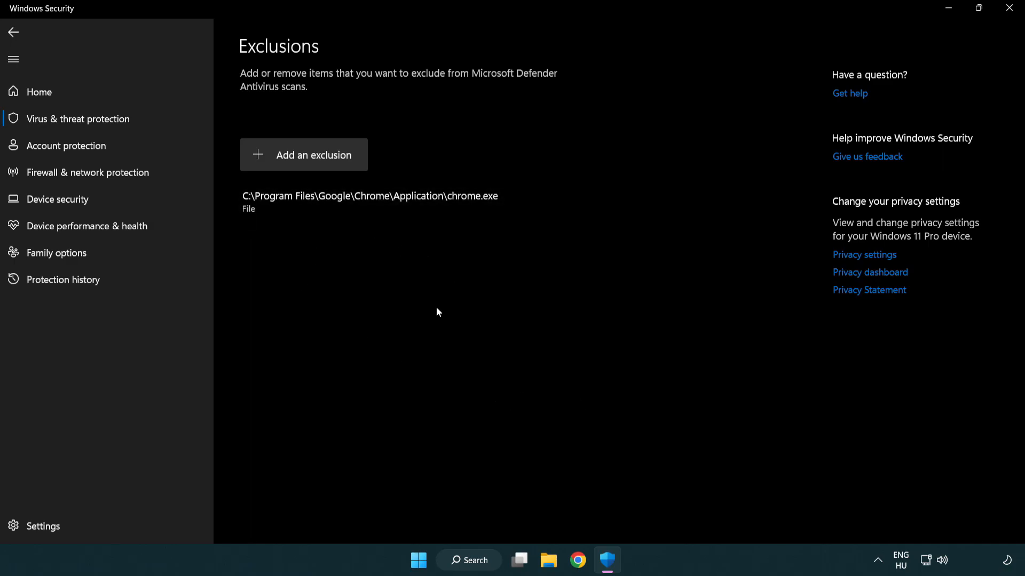
mouse_move(1009, 8)
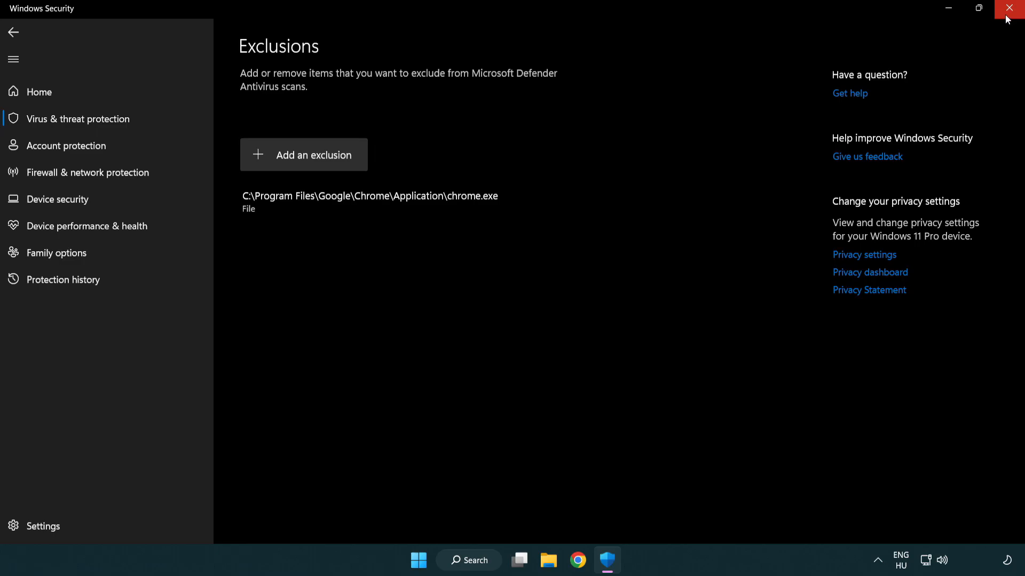
Step: Close Windows Security and bring up the Start menu's power options
click(1012, 8)
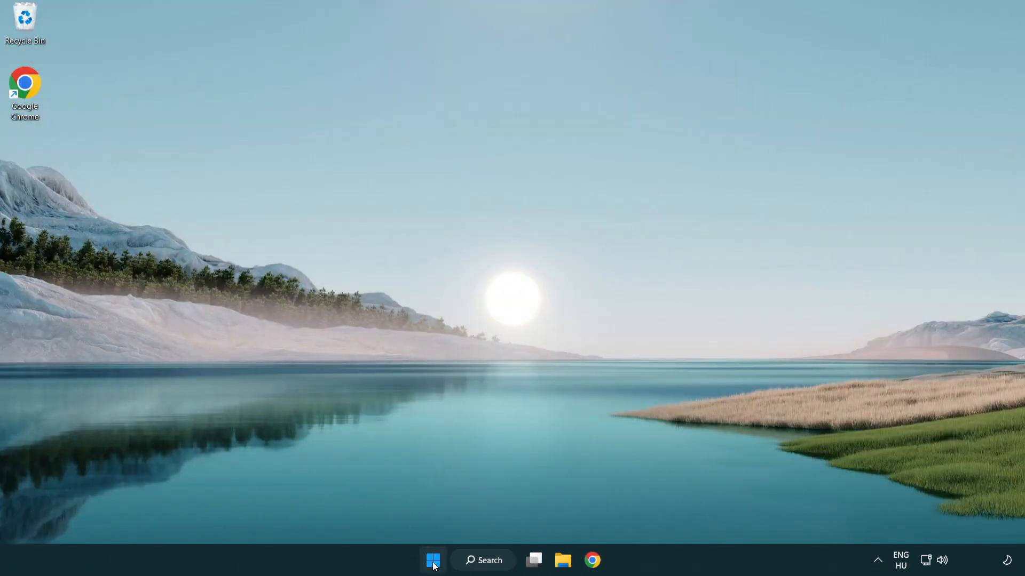
click(433, 560)
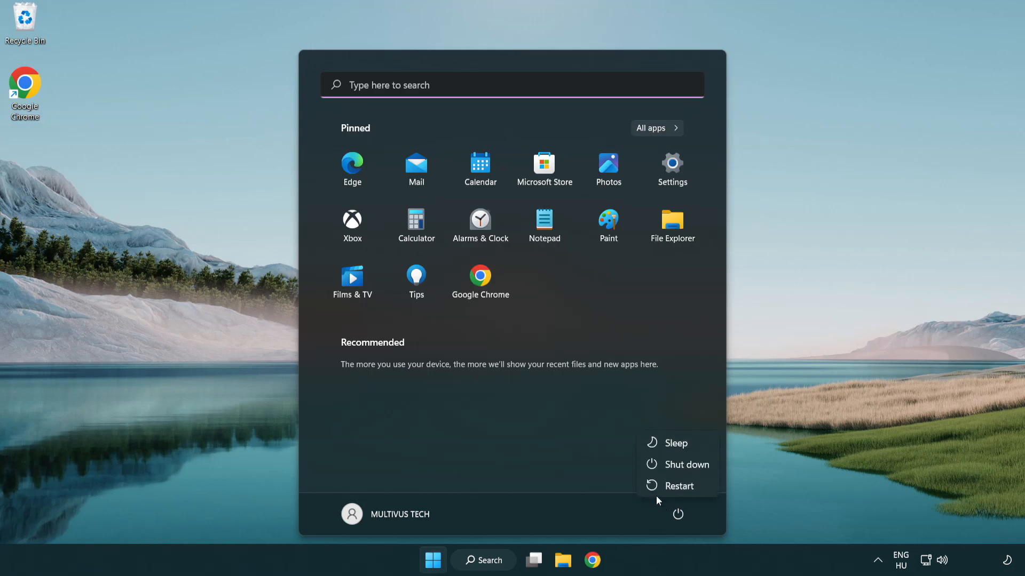
mouse_move(679, 486)
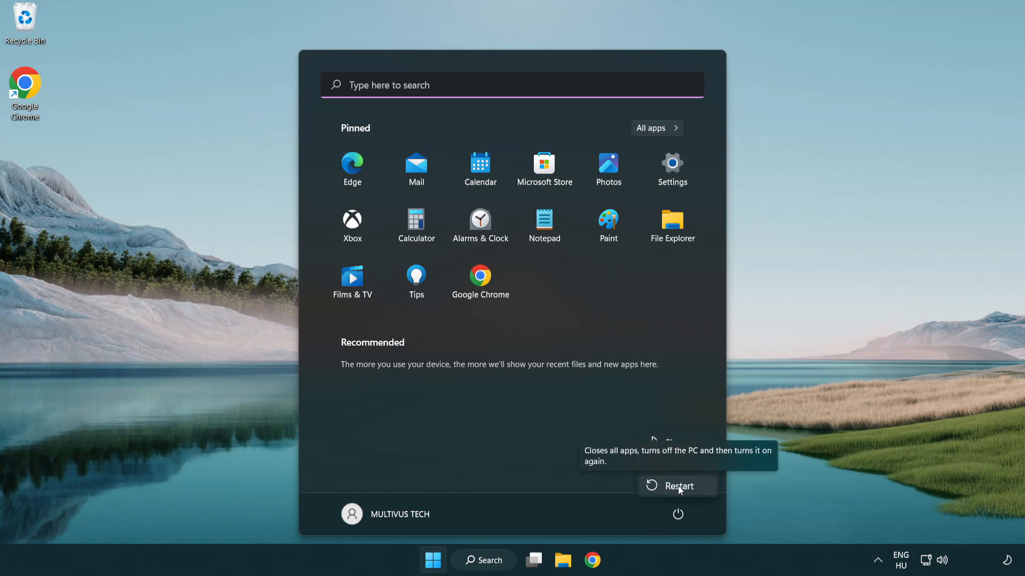